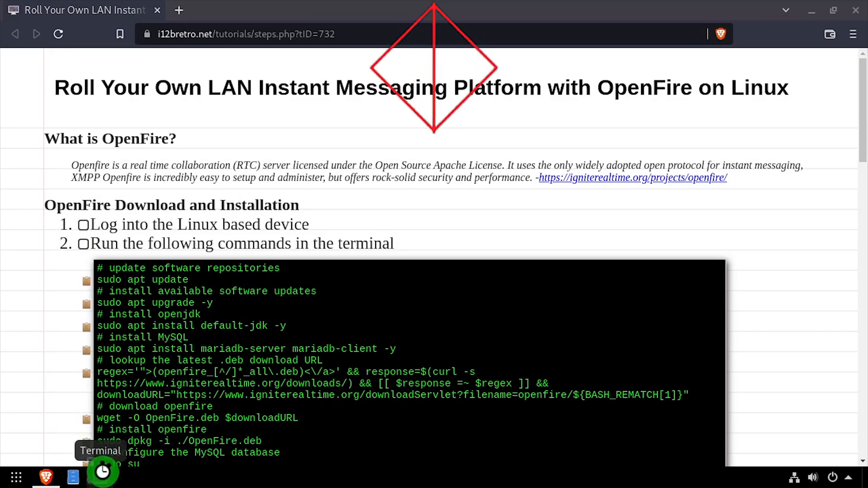
Step: Upgrade packages, install default-jdk, and enter the MariaDB server and client install command
click(101, 478)
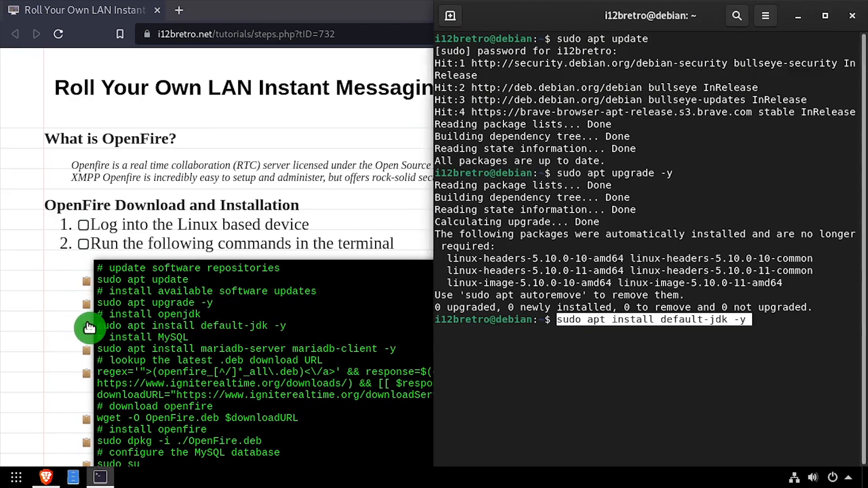
key(Return)
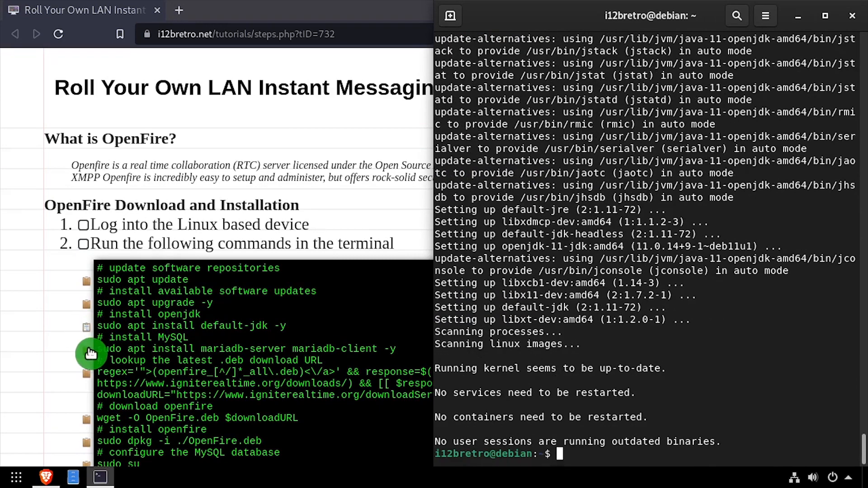
text(sudo apt install mariadb-server mariadb-client -y)
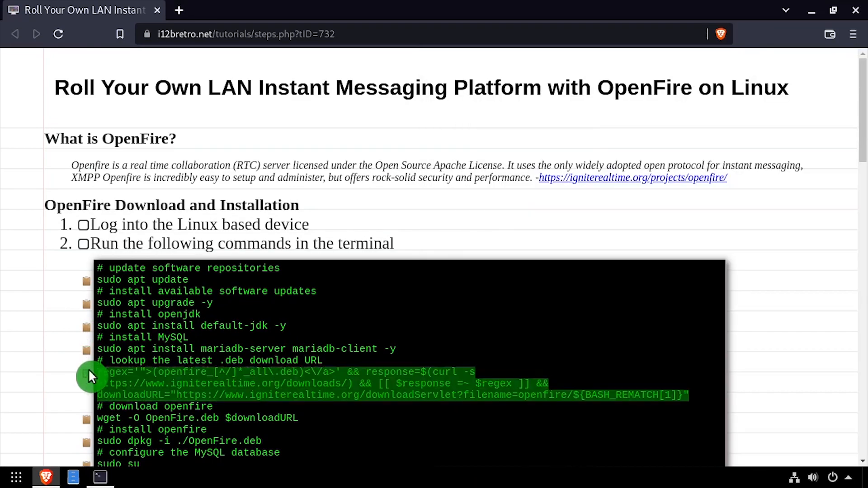
Step: Look up the Openfire download URL and run mysql_secure_installation, answering y to prompts
click(99, 477)
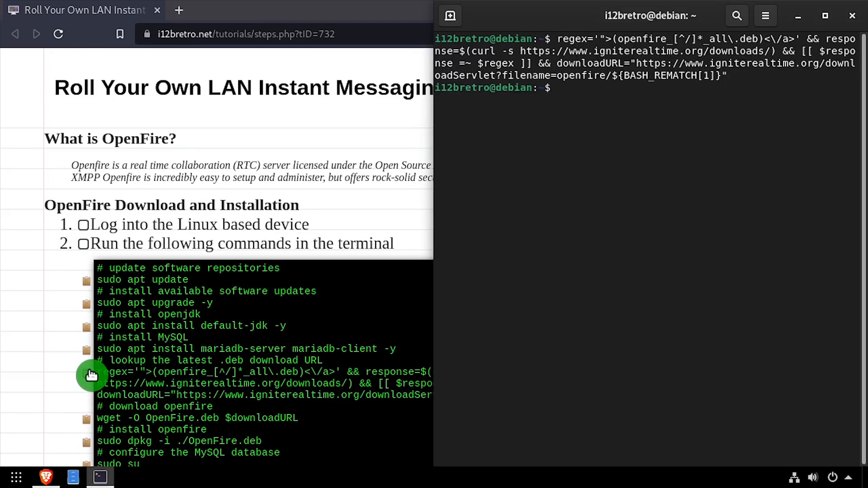
double_click(196, 418)
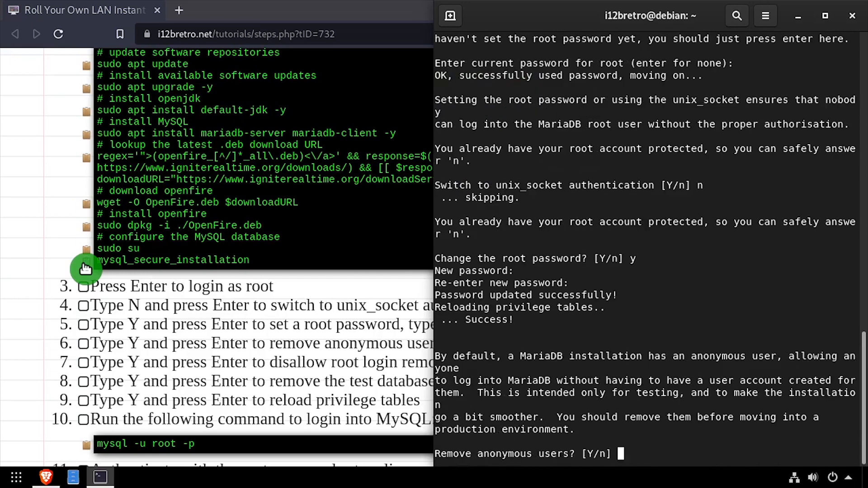
text(y)
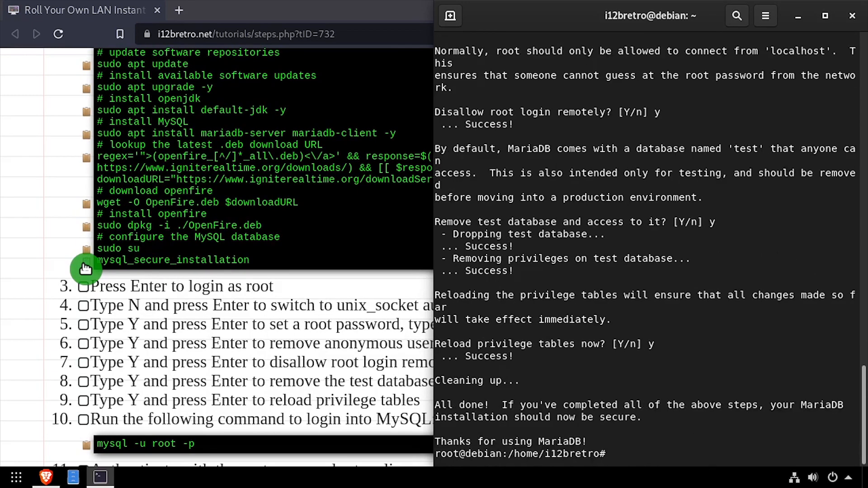
Step: Create the openfire database and openfire_rw user, load the schema, then exit MariaDB
scroll(down, 3)
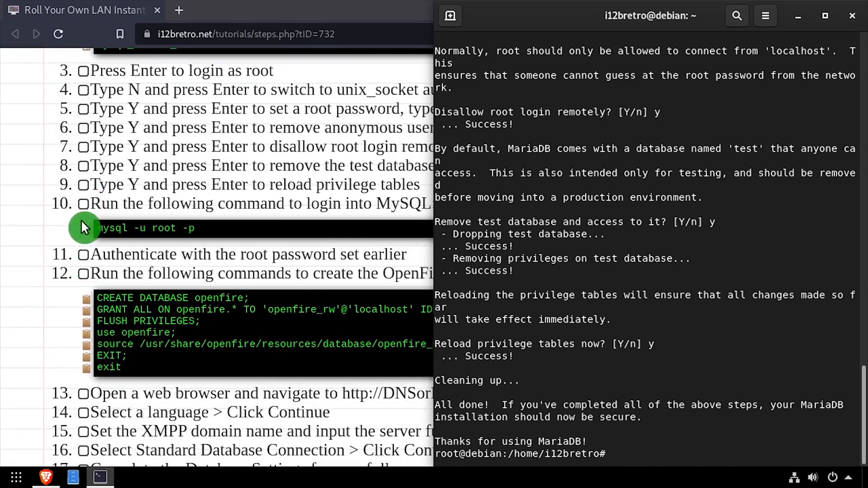
text(mysql -u root -p)
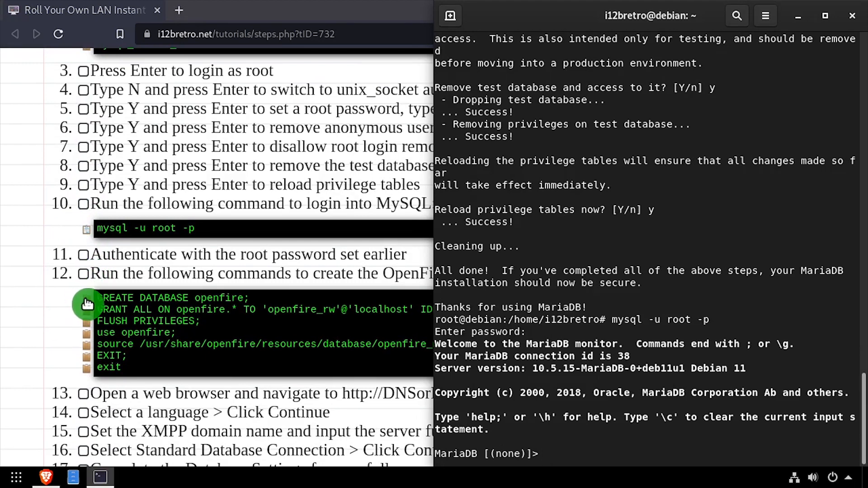
text(CREATE DATABASE openfire;)
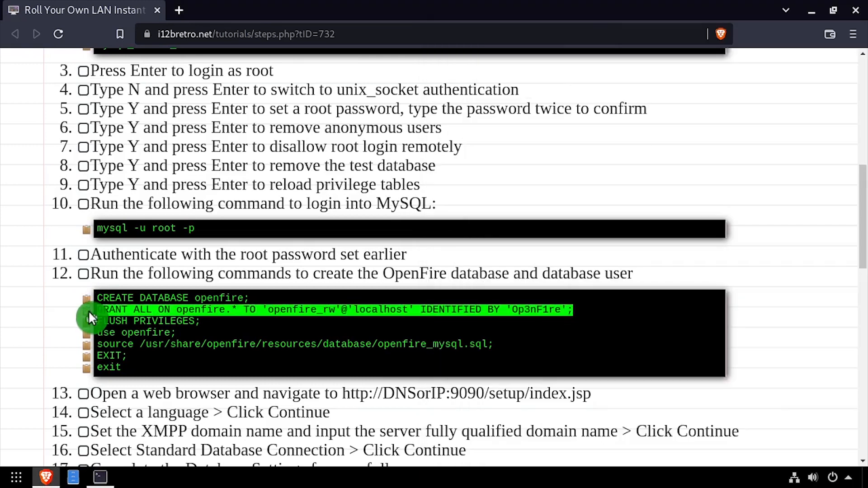
click(100, 478)
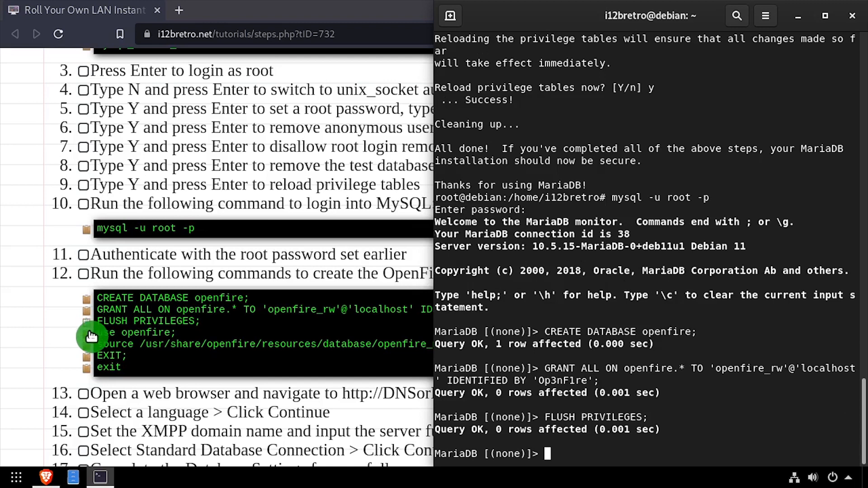
text(use openfire;)
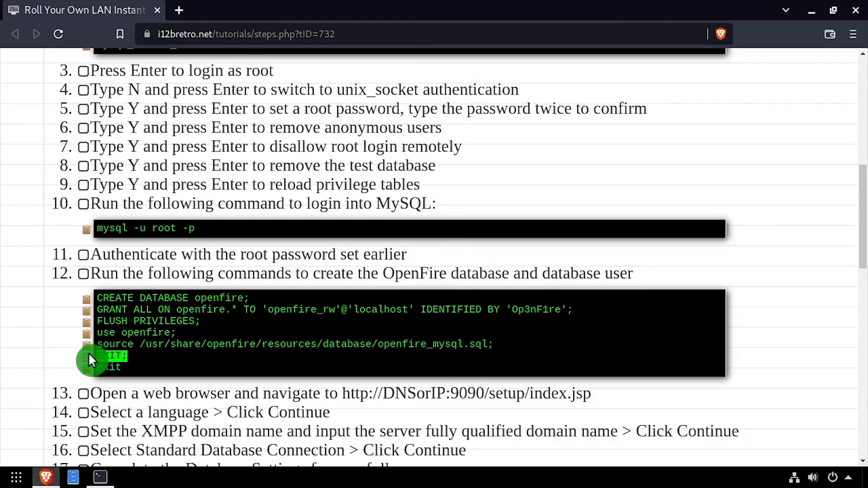
click(99, 477)
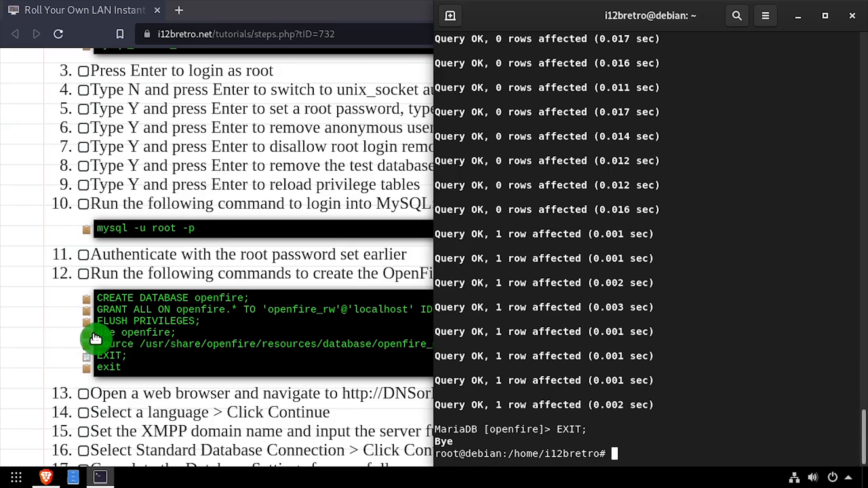
text(exit)
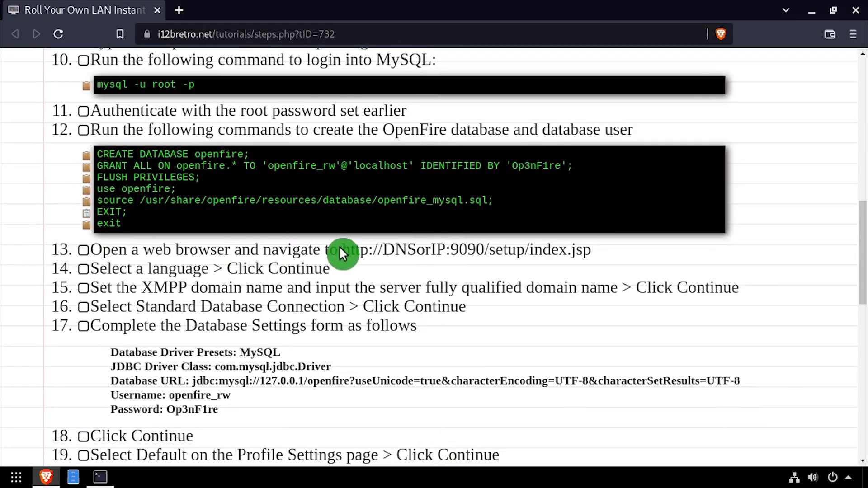
Step: Open localhost:9090/setup/index.jsp and continue past English language and server settings
double_click(465, 250)
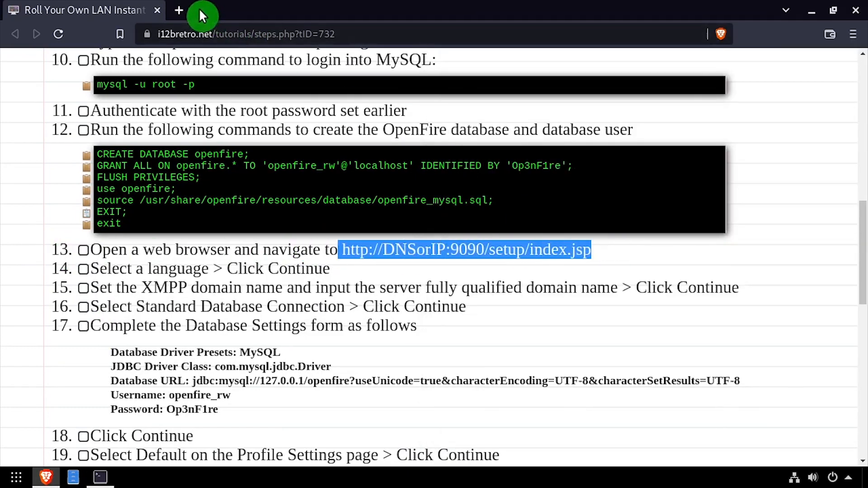
click(178, 10)
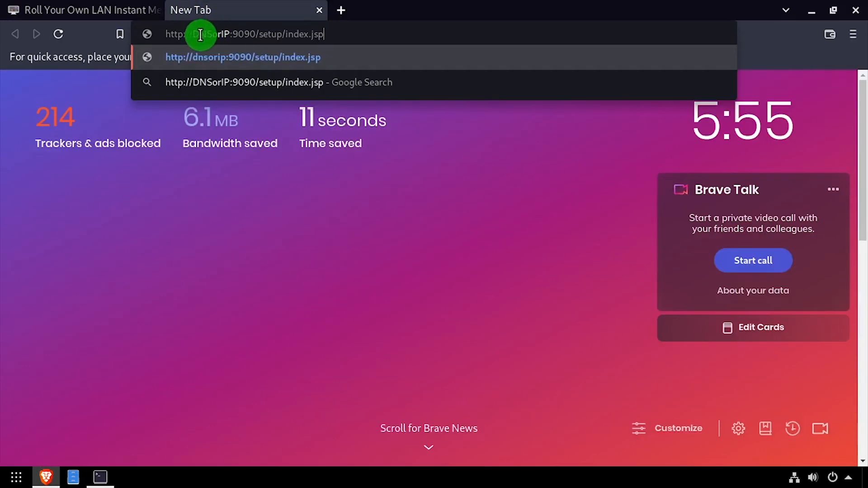
double_click(207, 34)
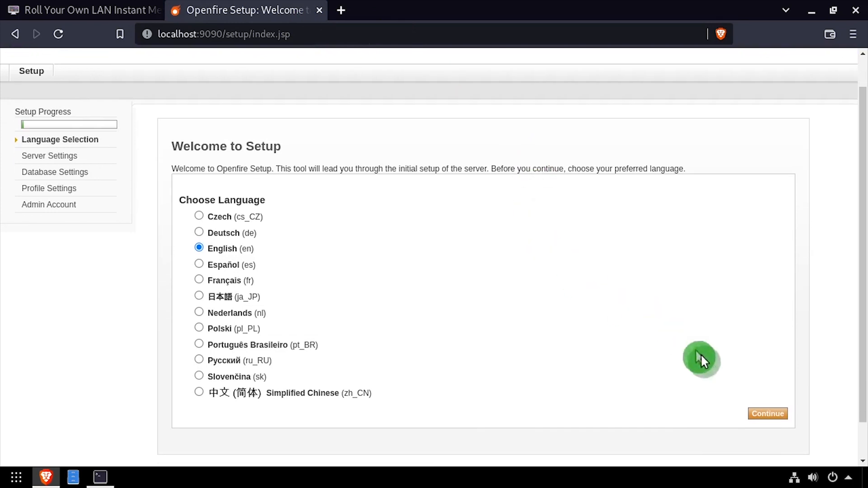
click(768, 413)
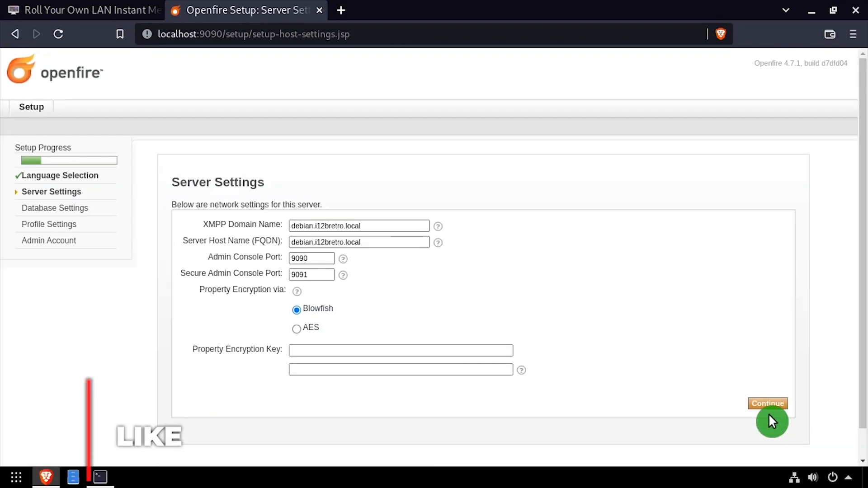
click(767, 403)
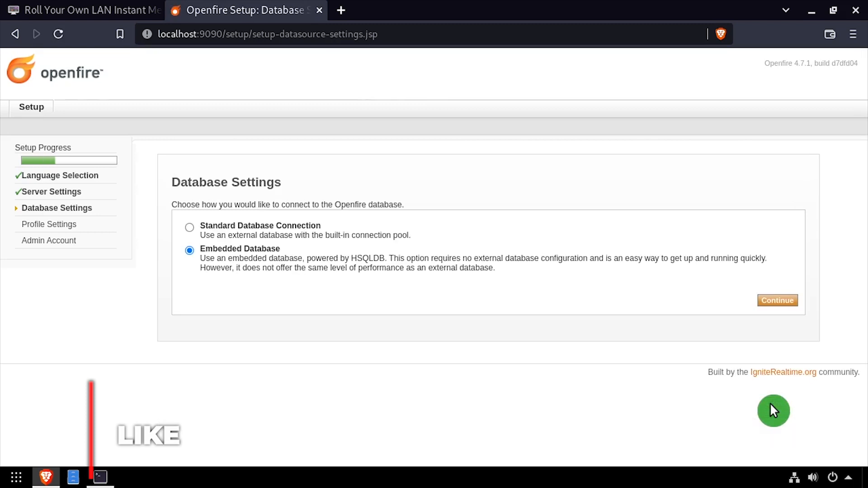
Step: Submit a Standard MySQL connection with the tutorial's URL and openfire_rw credentials
click(189, 227)
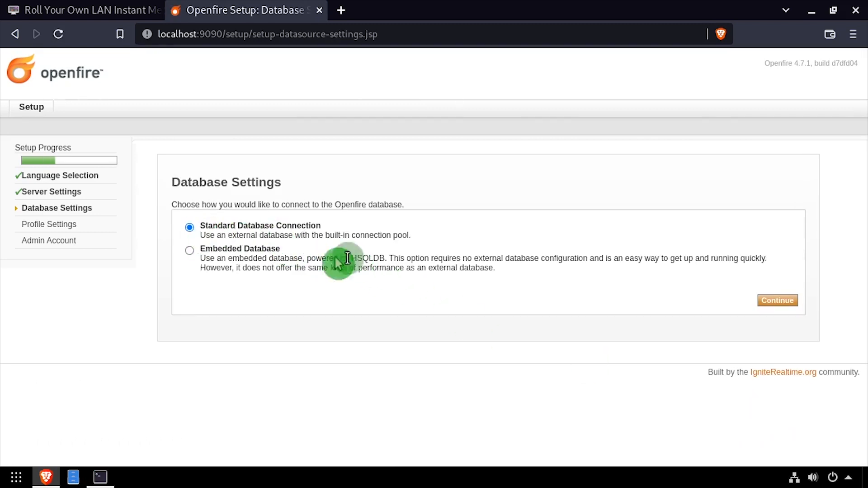
click(776, 300)
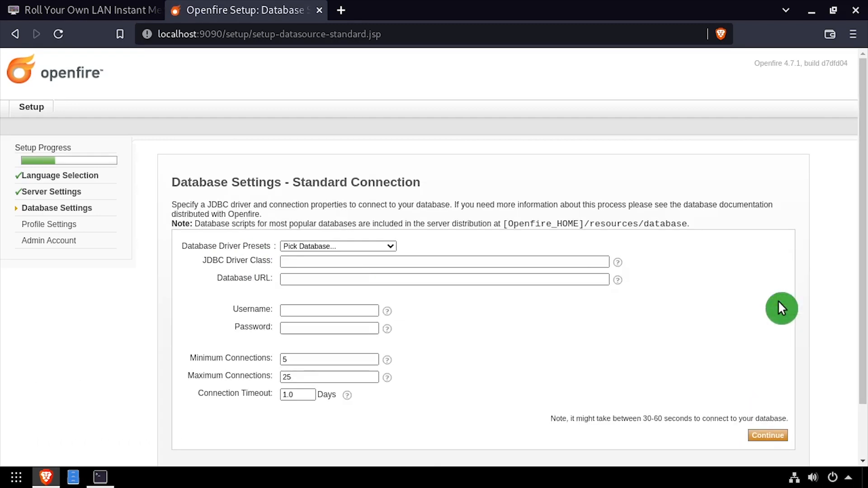
click(338, 246)
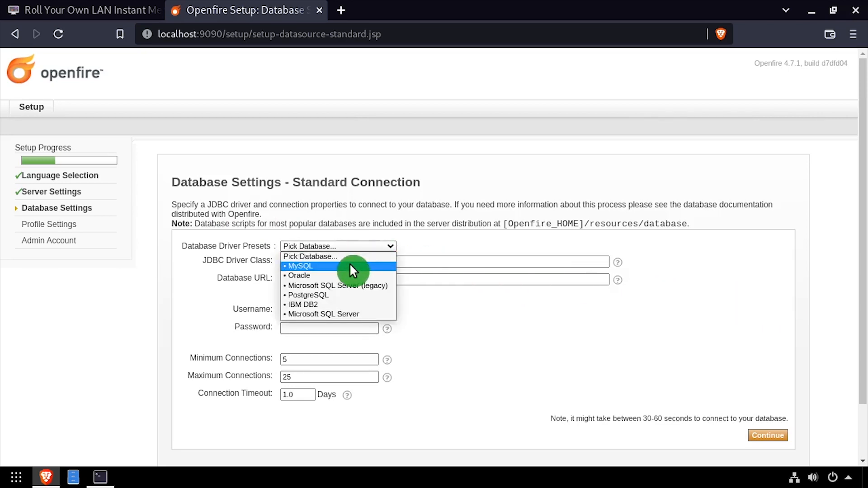
click(300, 266)
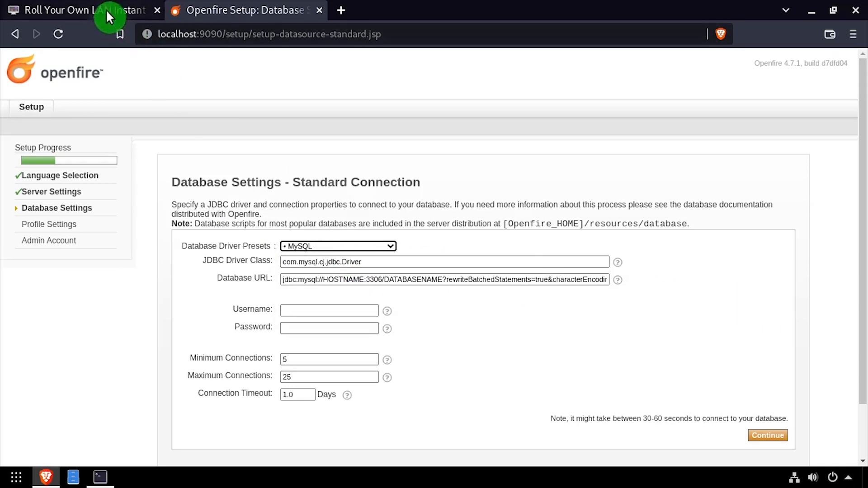
click(77, 10)
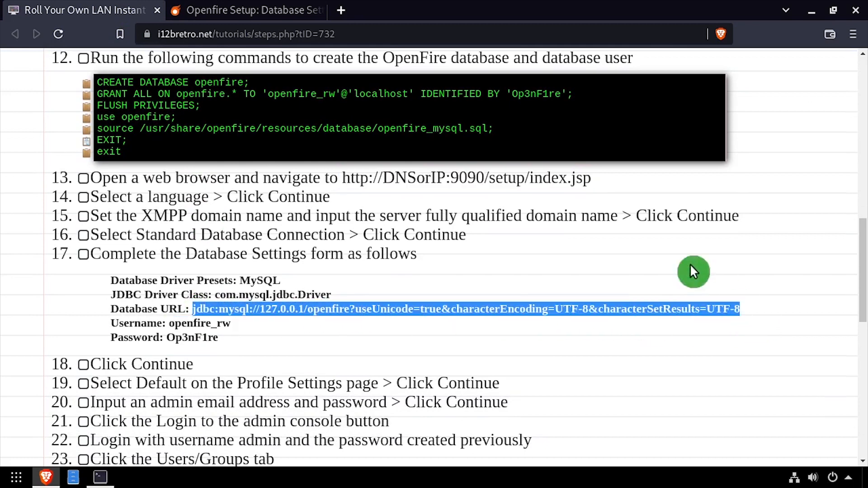
click(247, 10)
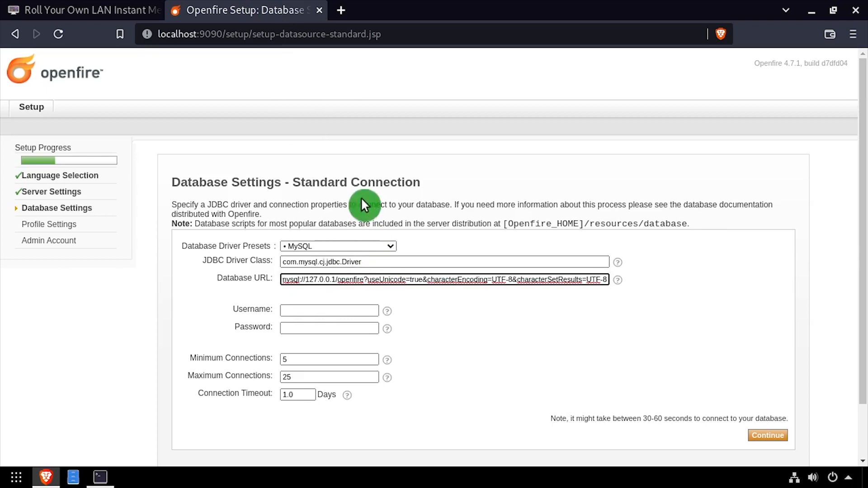
click(83, 10)
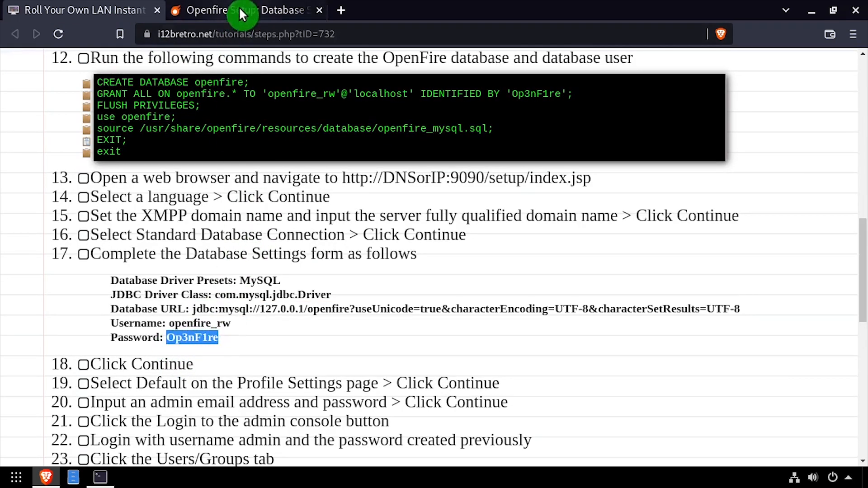
click(247, 9)
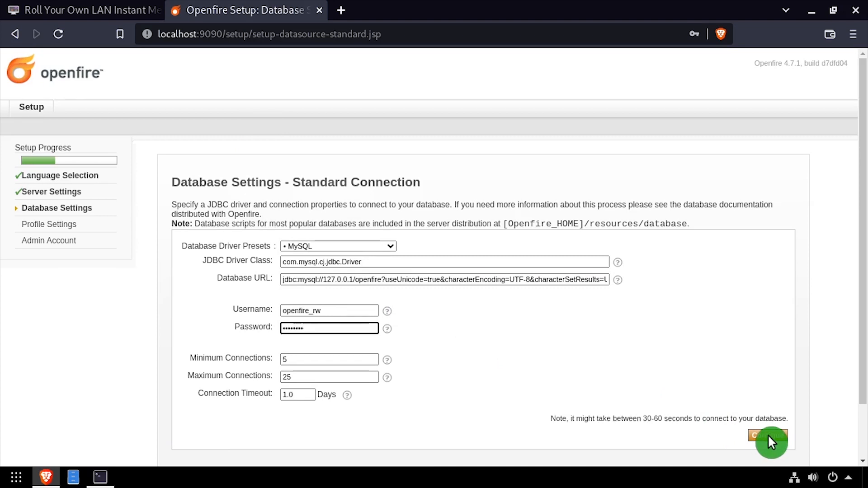
click(769, 436)
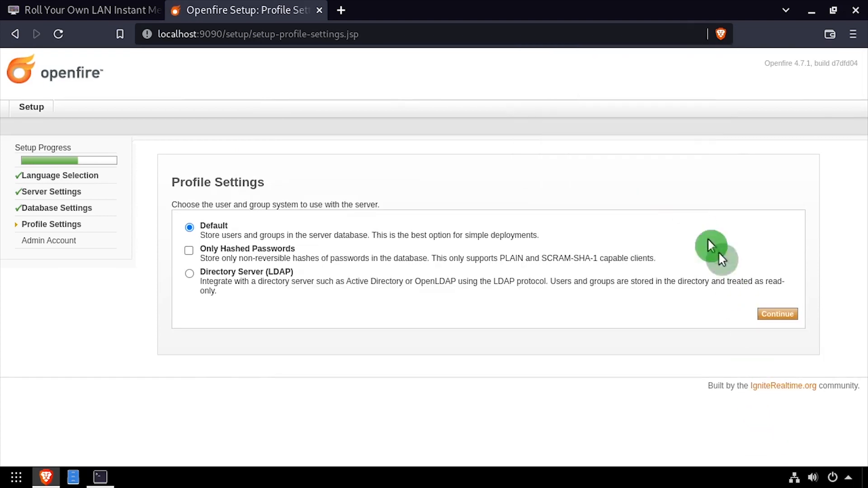
click(777, 314)
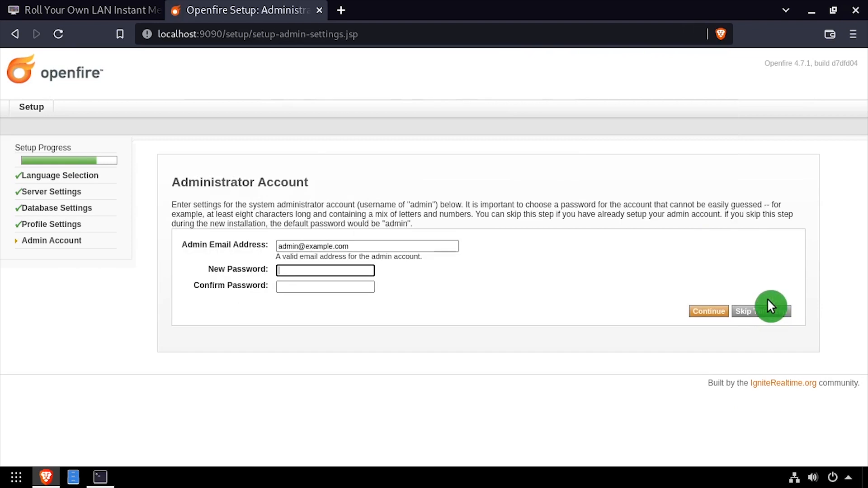
triple_click(367, 246)
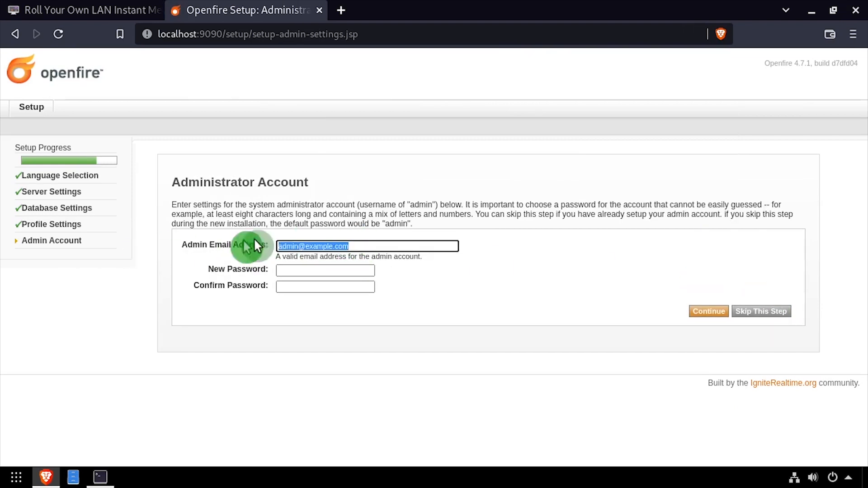
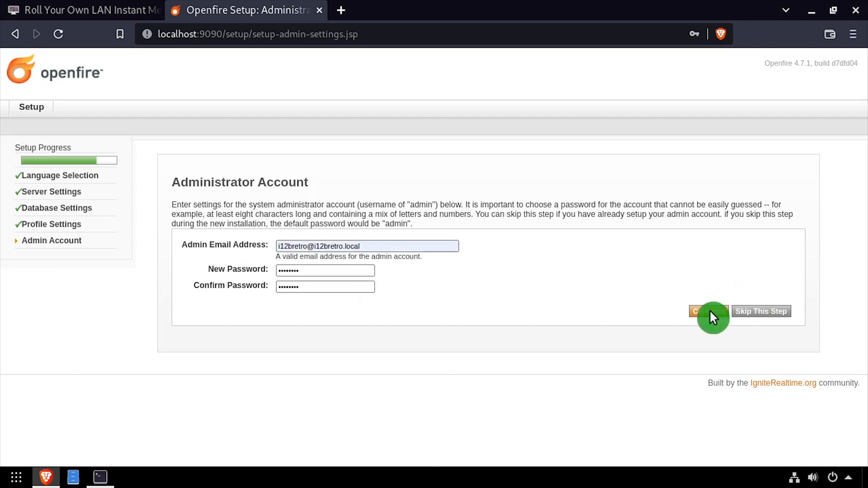
click(707, 311)
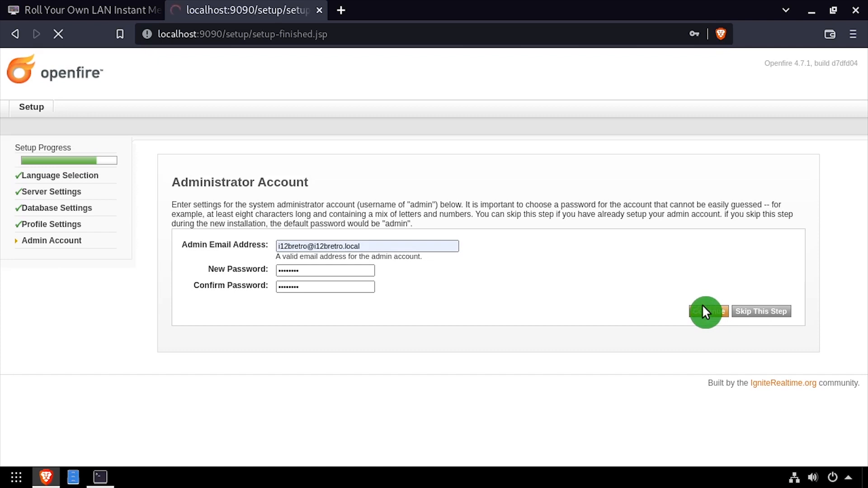
click(707, 311)
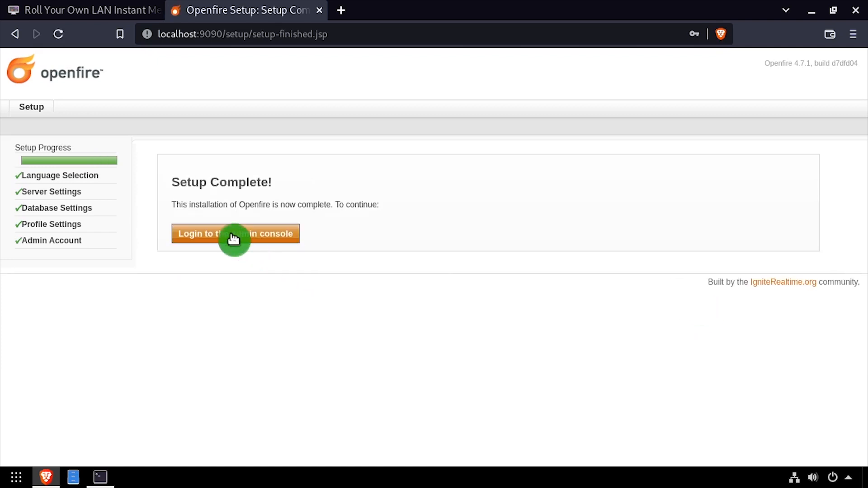
Step: Log in to the admin console as admin with the password
click(234, 233)
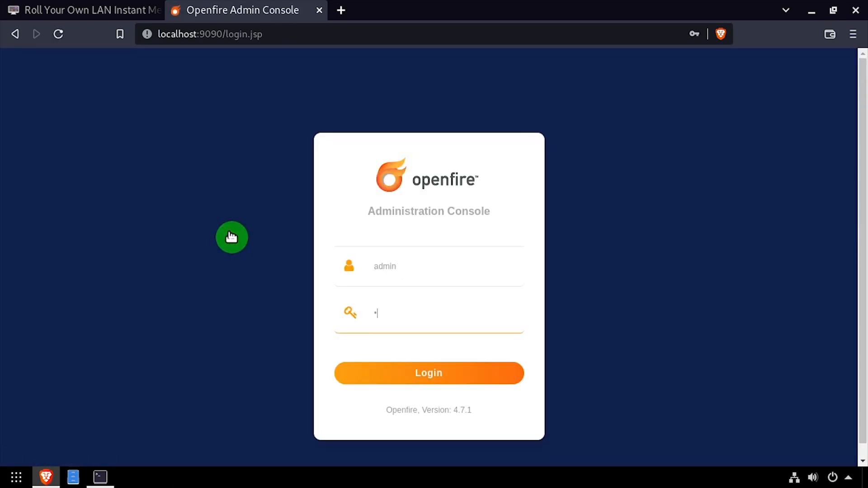
text(password)
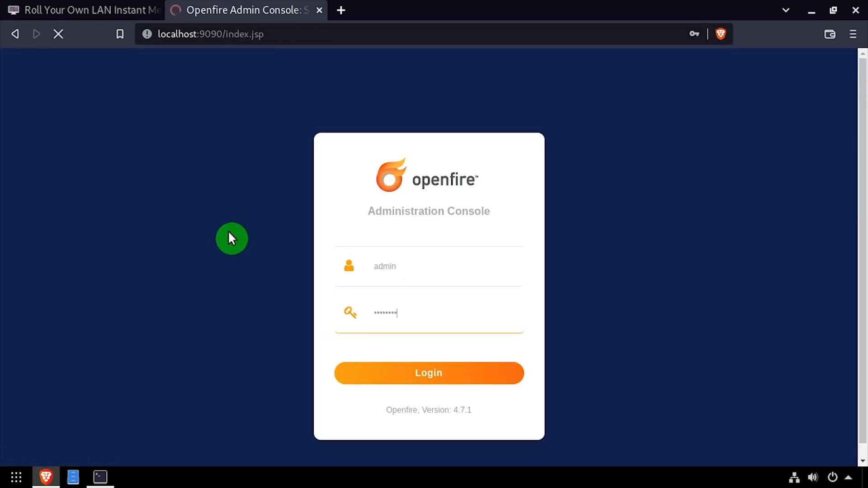
click(428, 373)
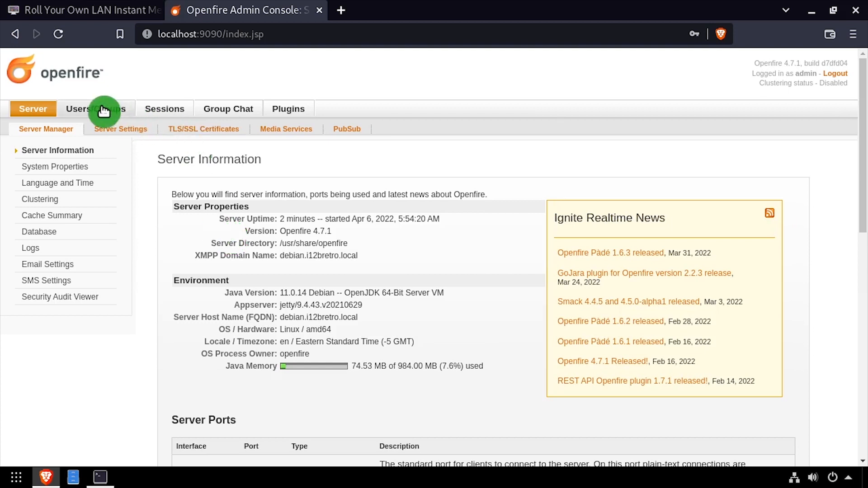
Step: Create users user1 and user2 and view the user summary list
click(95, 108)
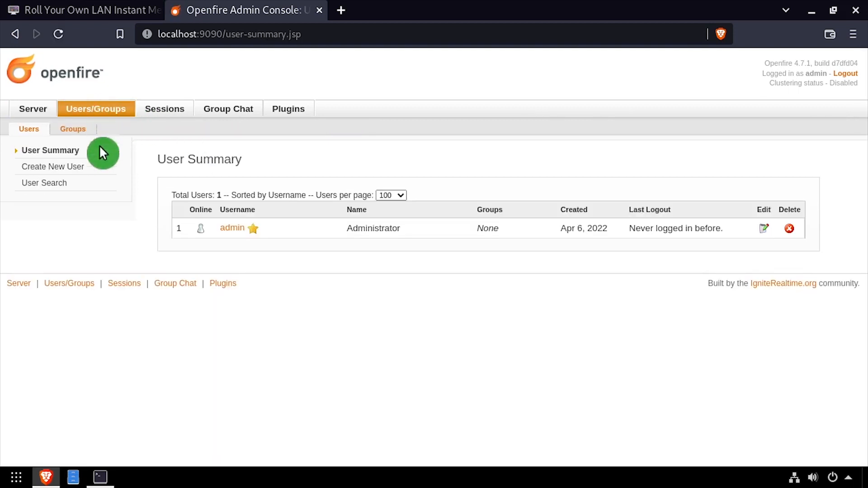
click(52, 166)
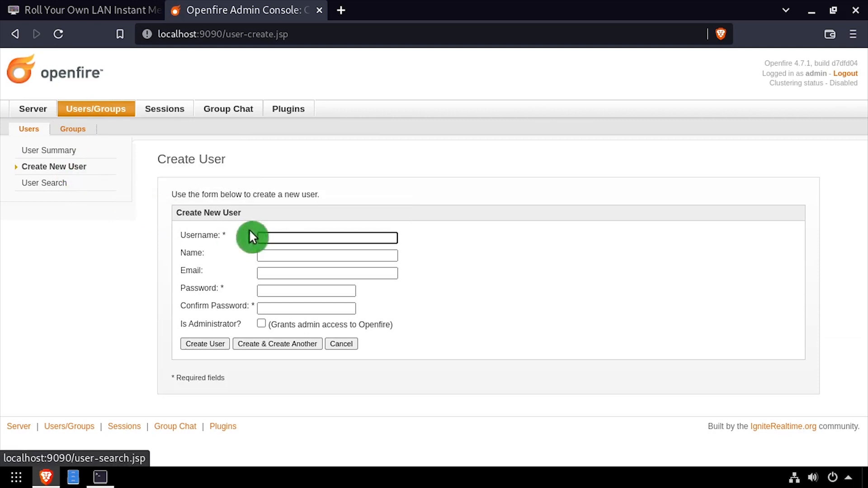
text(user1)
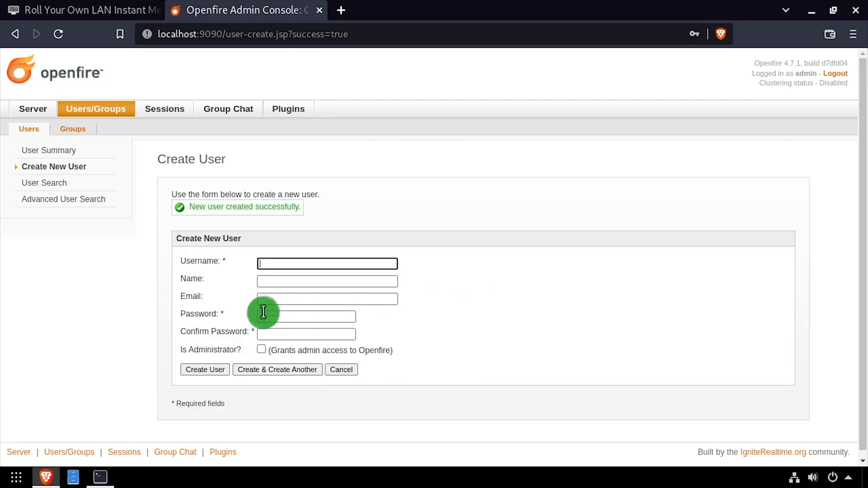
text(user2)
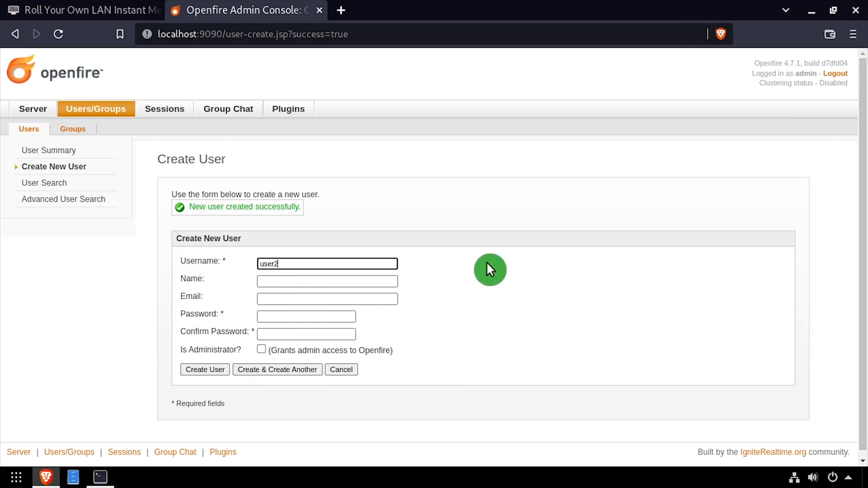
text(user2)
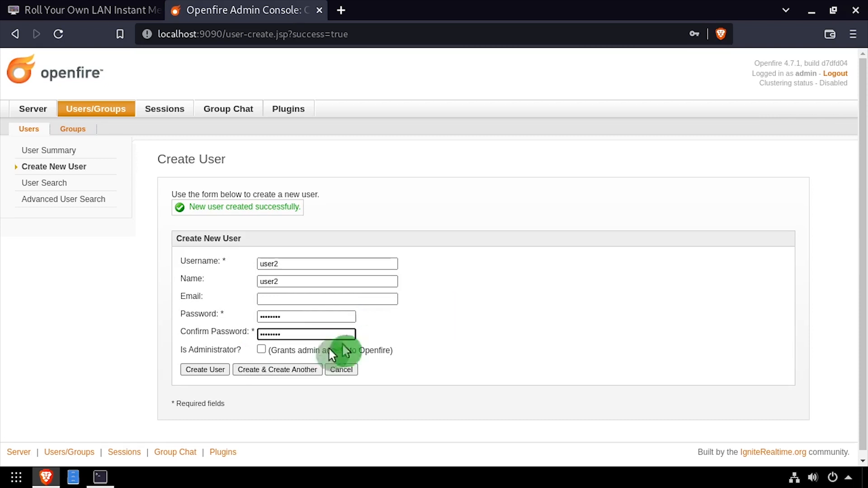
click(204, 369)
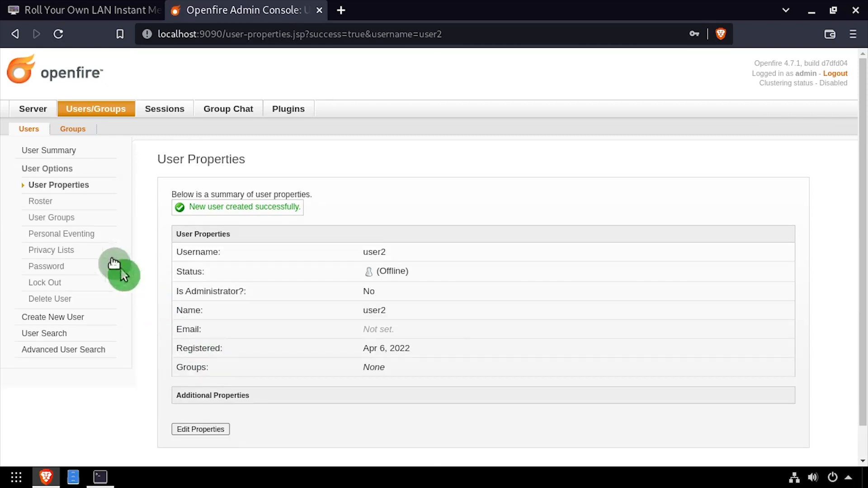
click(48, 150)
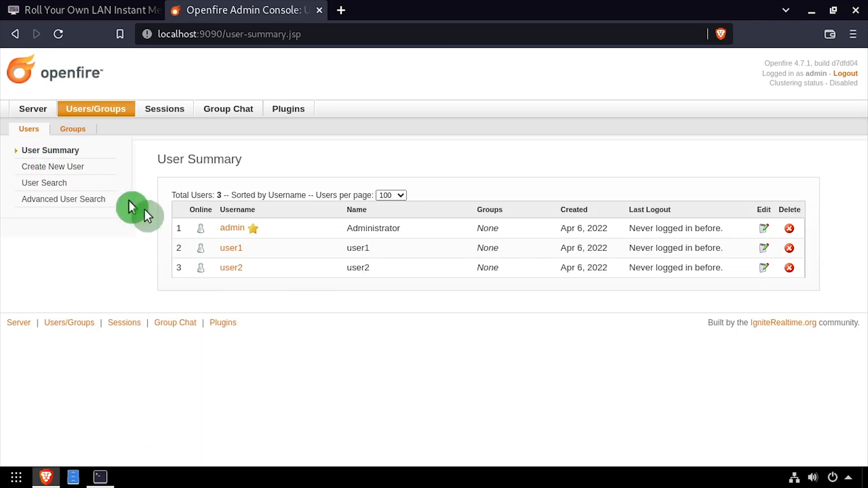
mouse_move(555, 320)
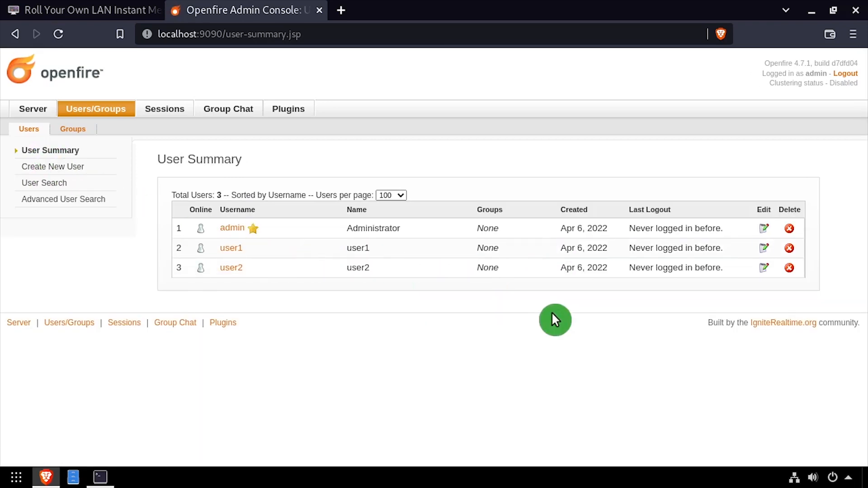
Step: Switch to the tutorial page for the Pidgin install command and bring up the terminal's paste menu
click(84, 10)
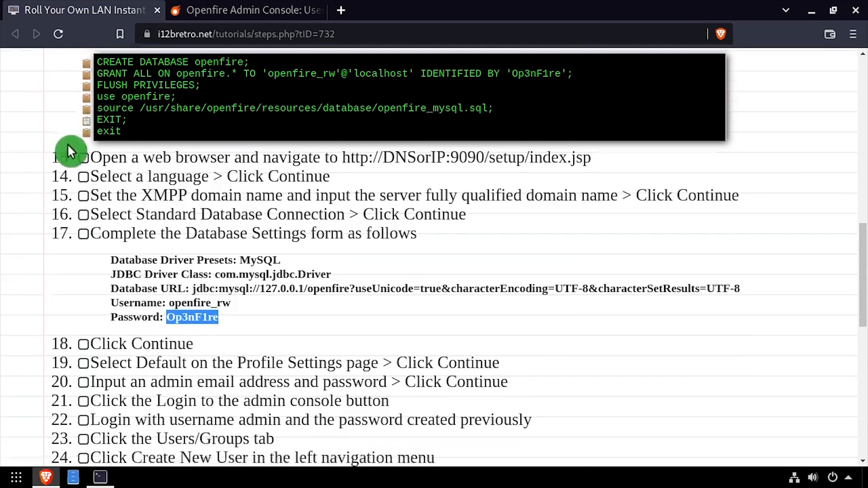
scroll(down, 3)
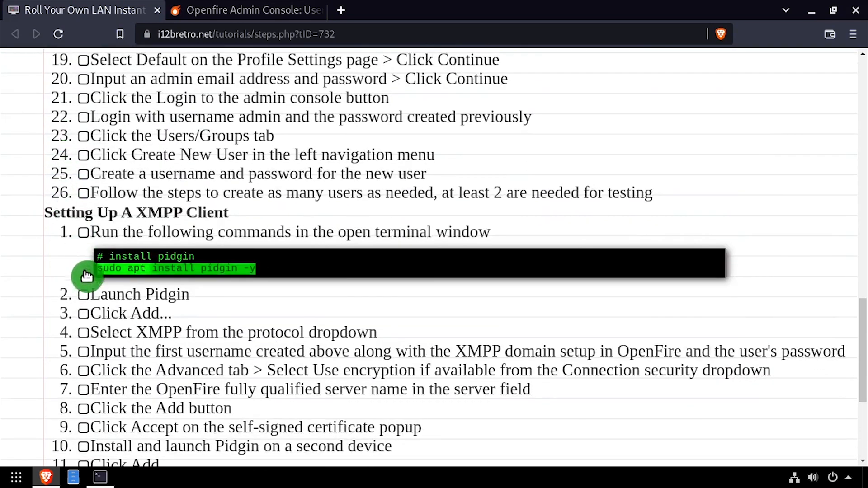
right_click(501, 245)
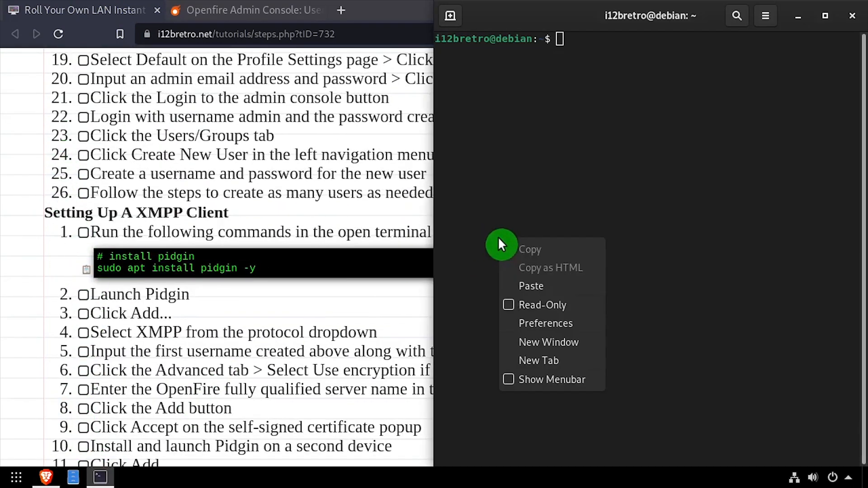
Step: Paste and run 'sudo apt install pidgin -y', then launch Pidgin from an app search for 'pid'
click(530, 286)
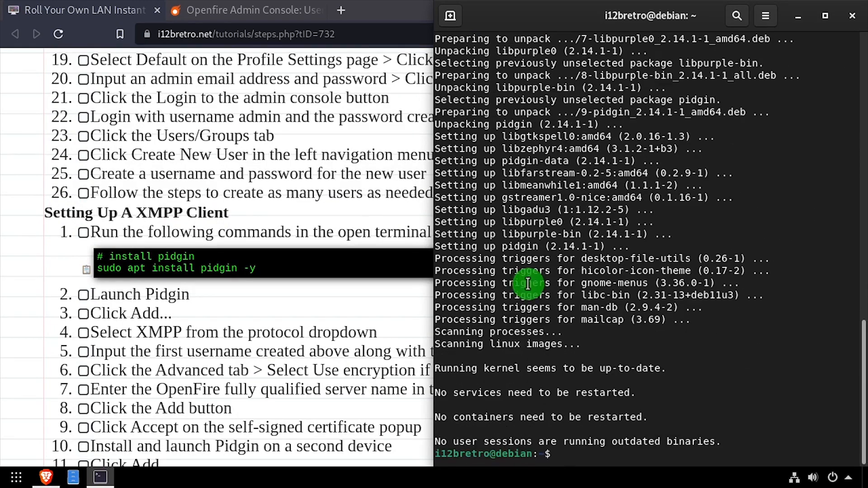
click(10, 477)
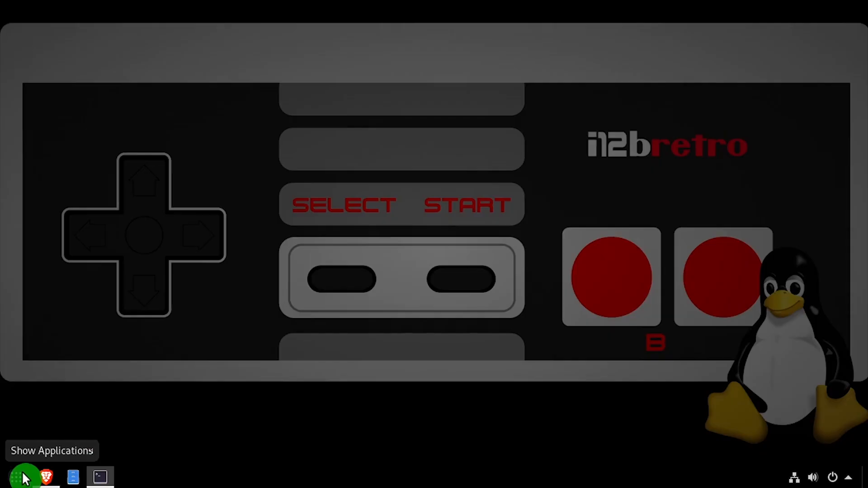
text(pid)
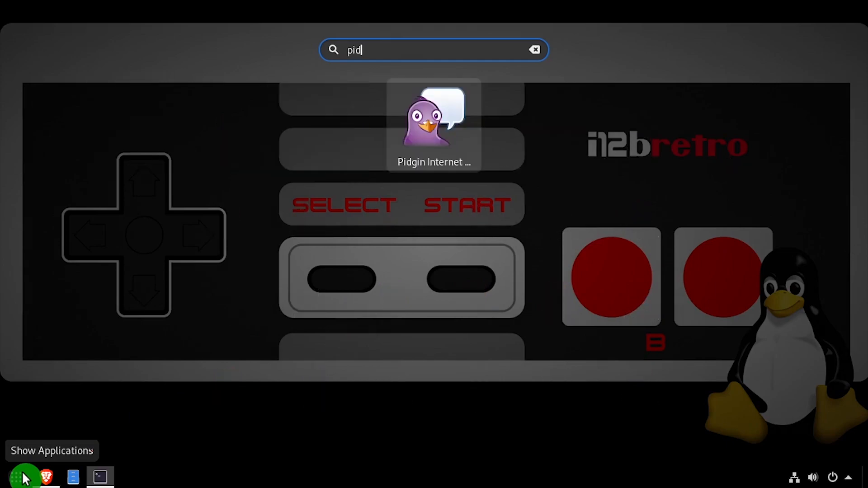
click(434, 122)
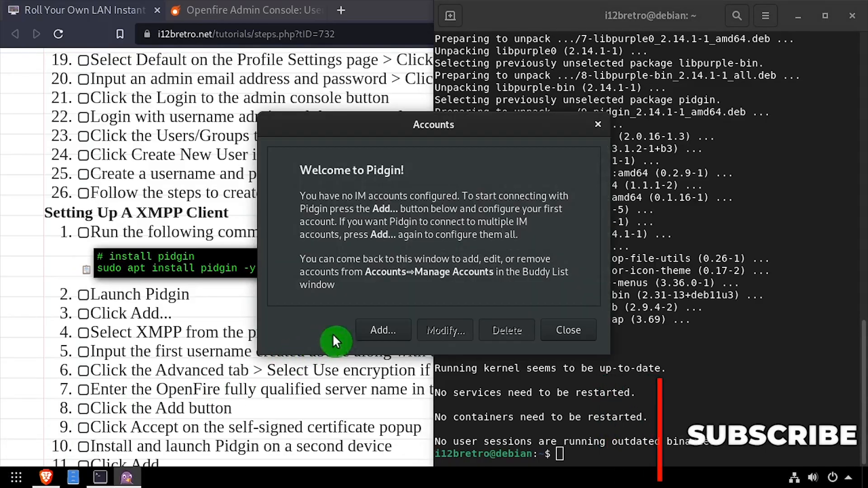
Step: Add XMPP account user1 on debian.i12bretro.local, alias user1, using encryption if available
click(382, 330)
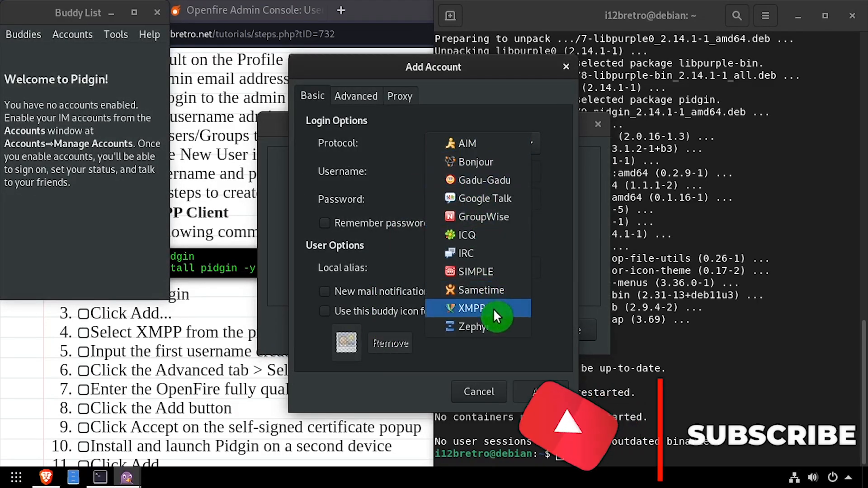
click(469, 308)
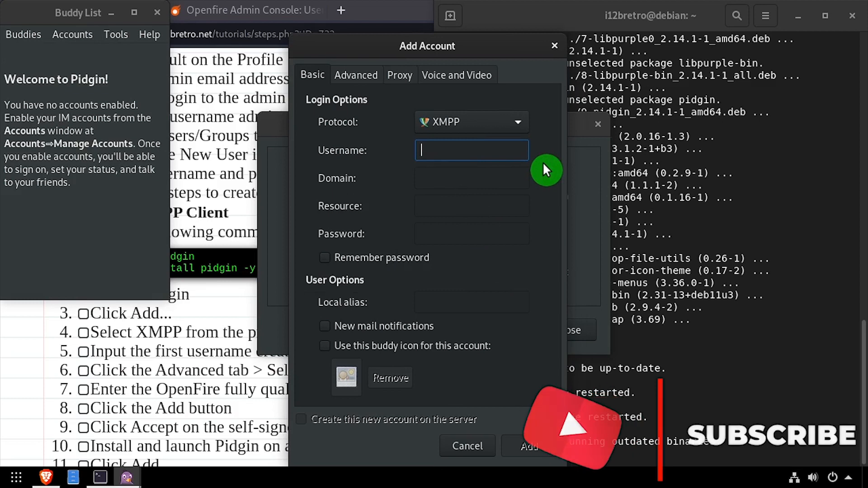
text(debian.i12bretro.local)
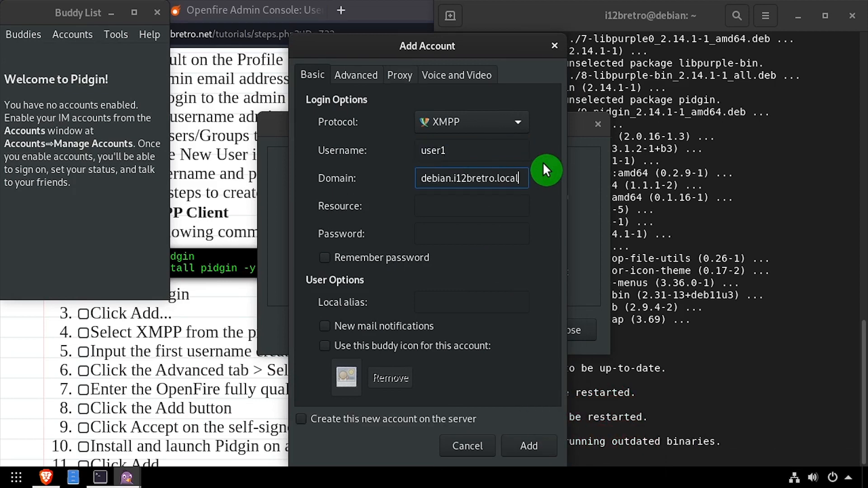
click(471, 233)
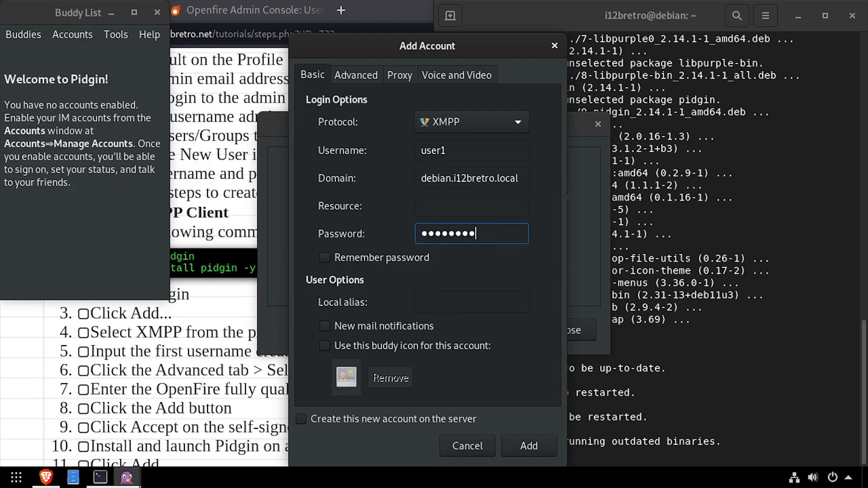
click(471, 302)
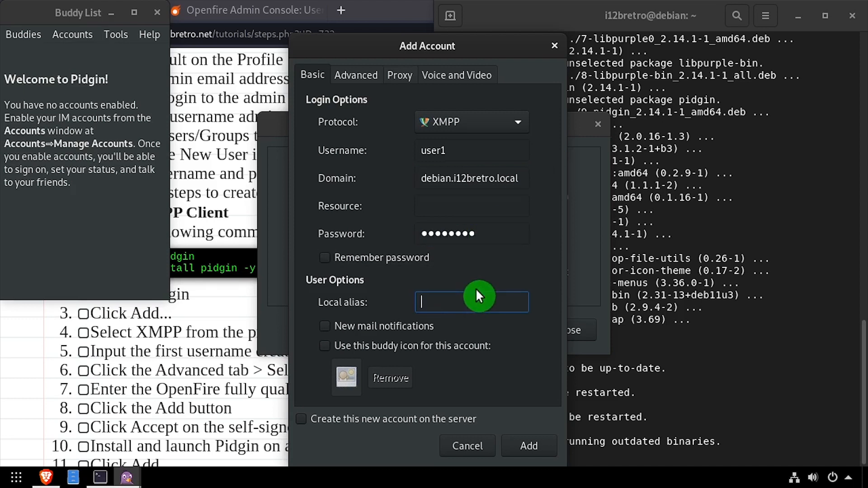
text(user1)
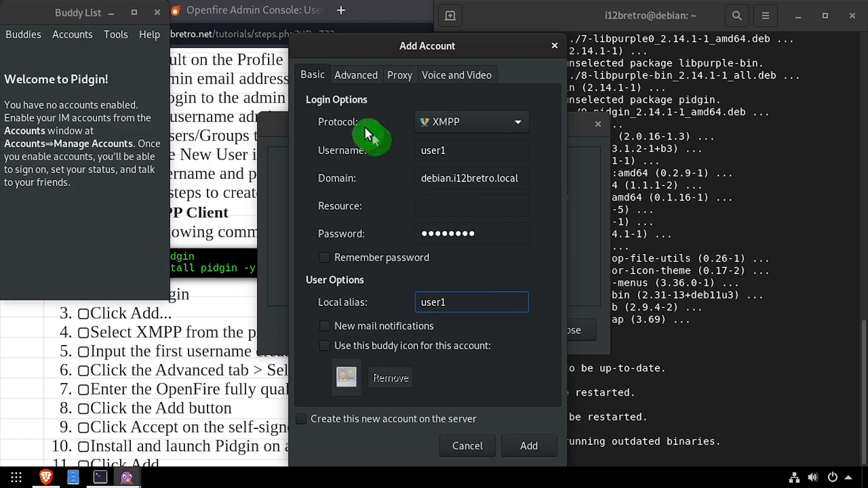
click(356, 75)
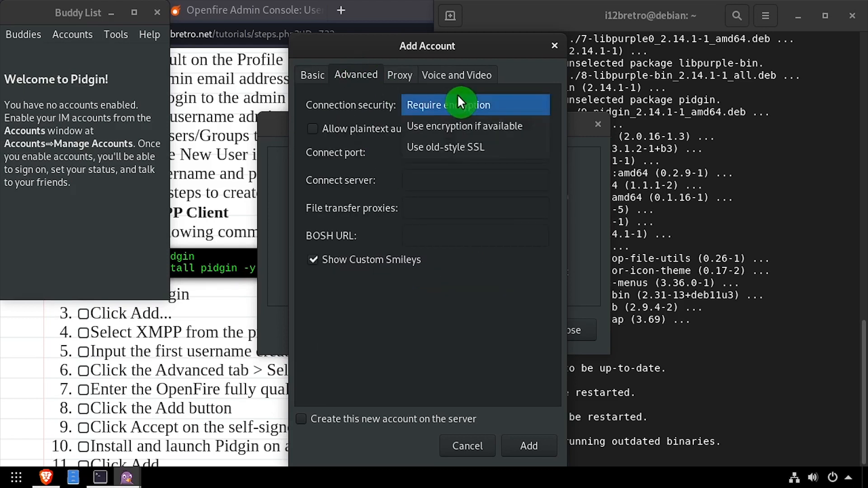
click(464, 126)
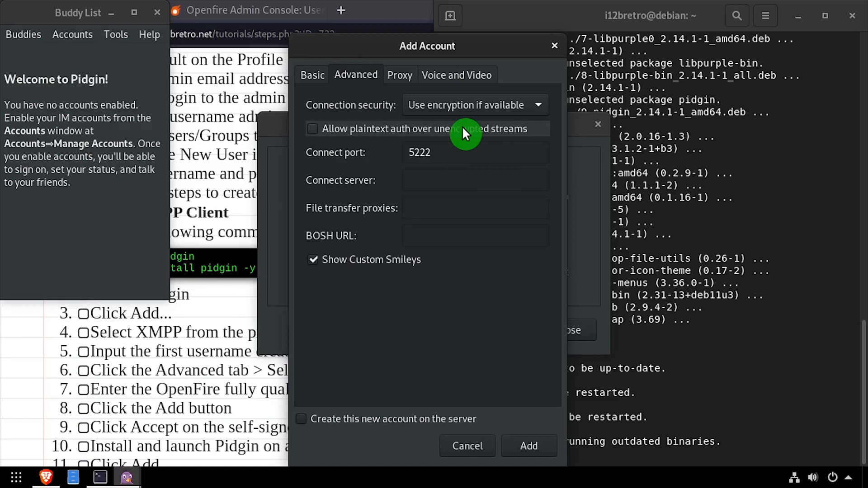
click(527, 446)
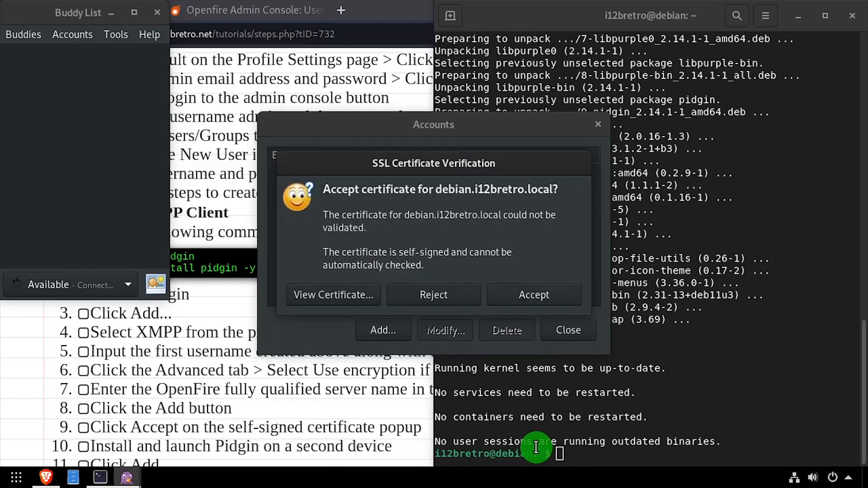
Step: Accept the self-signed certificate and search applications for 'remmin'
click(532, 294)
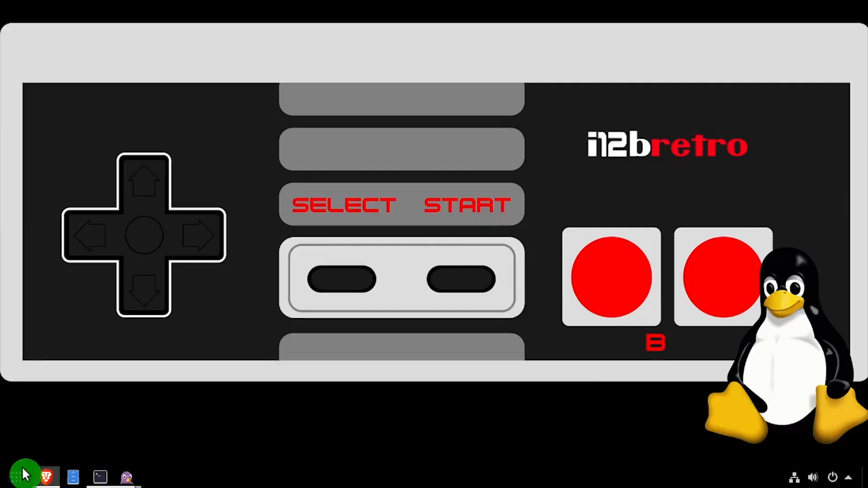
text(remmin)
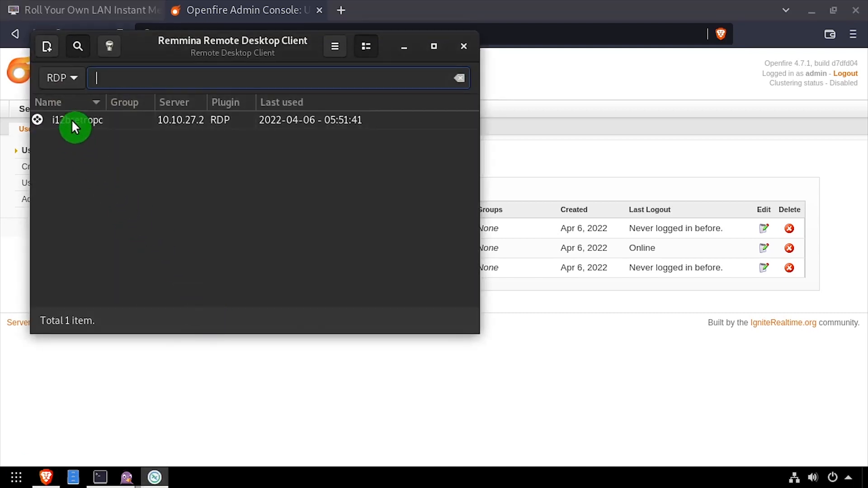
Step: Open the saved i12bretropc RDP connection and submit the login password
double_click(77, 120)
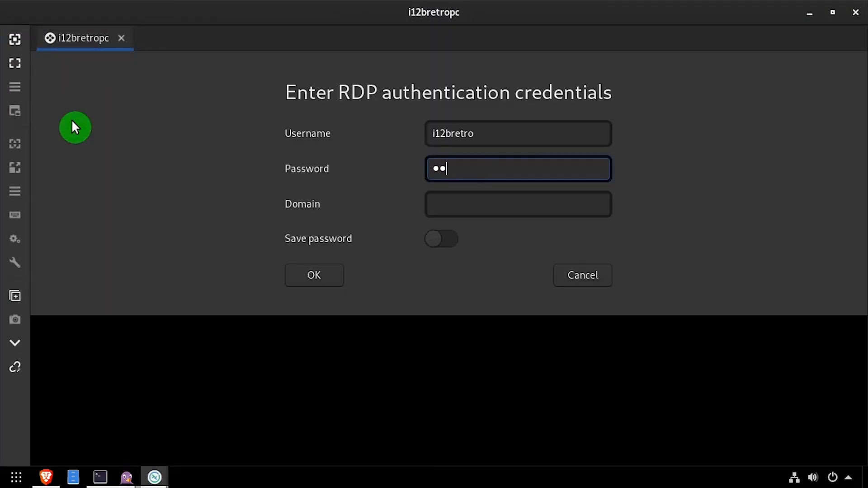
click(313, 275)
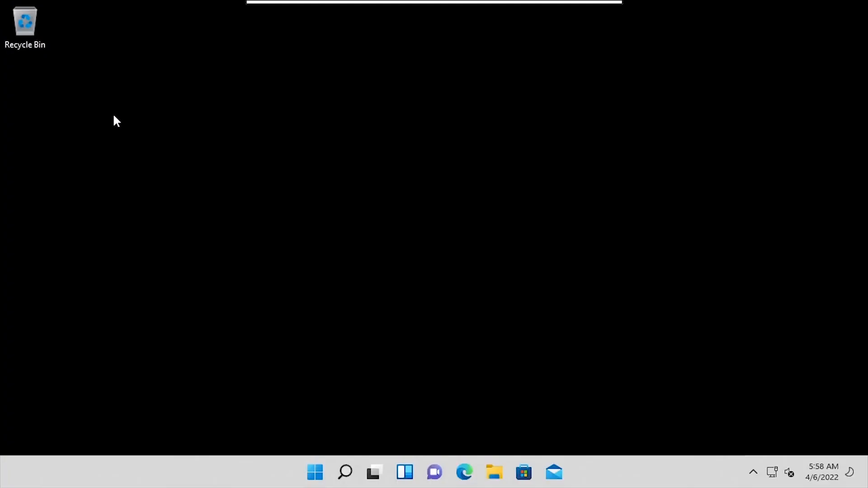
mouse_move(493, 472)
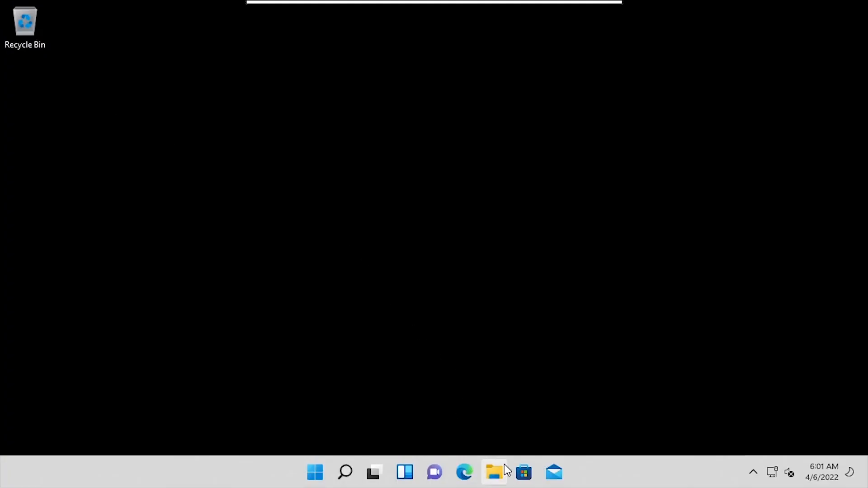
Step: Browse File Explorer through This PC to C:\Tools\PidginPortable
click(492, 472)
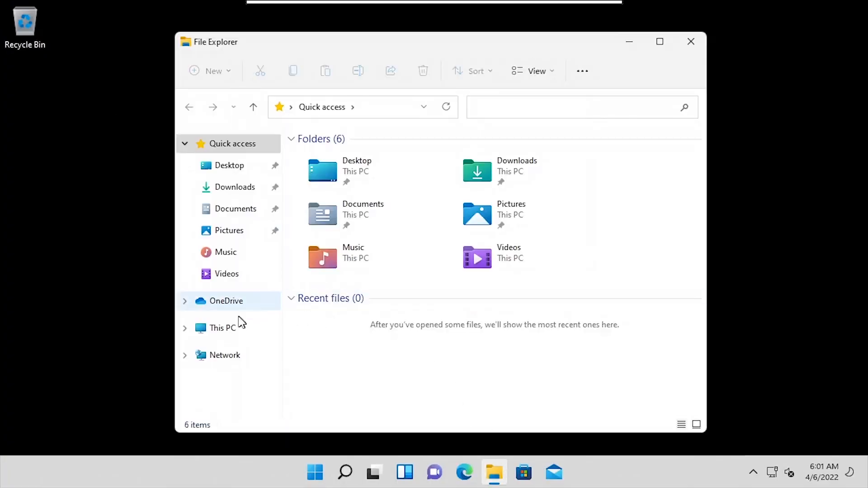
click(222, 328)
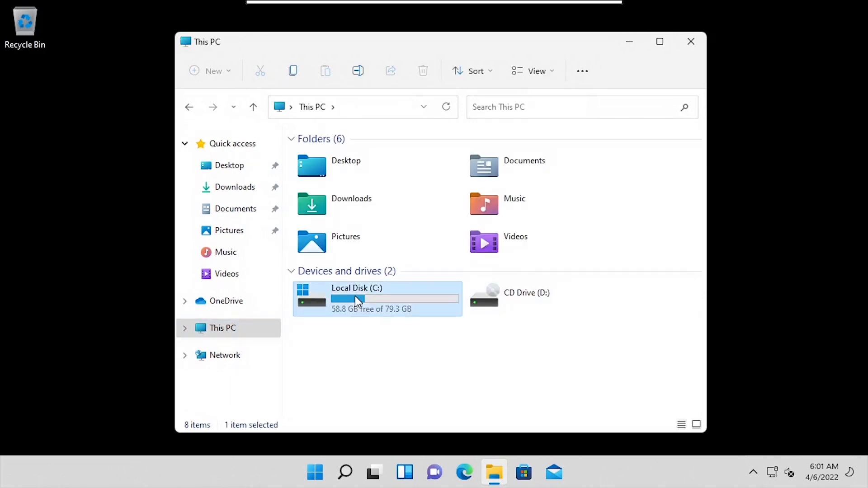
double_click(356, 298)
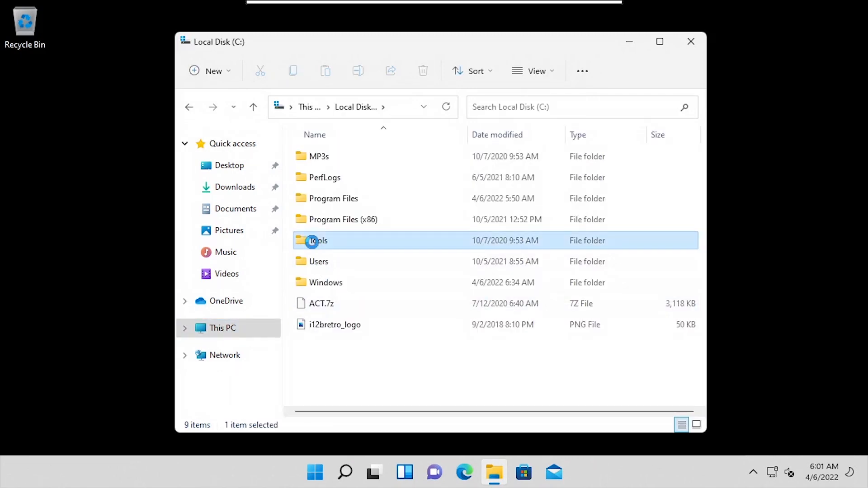
double_click(318, 240)
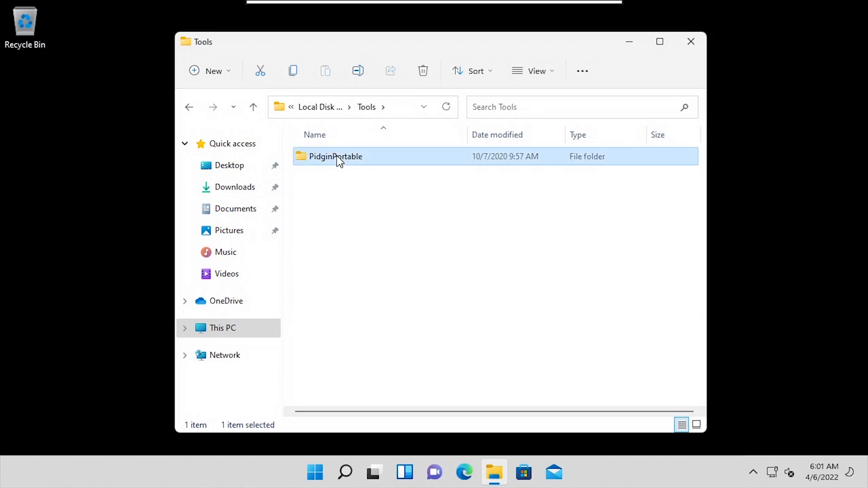
double_click(336, 156)
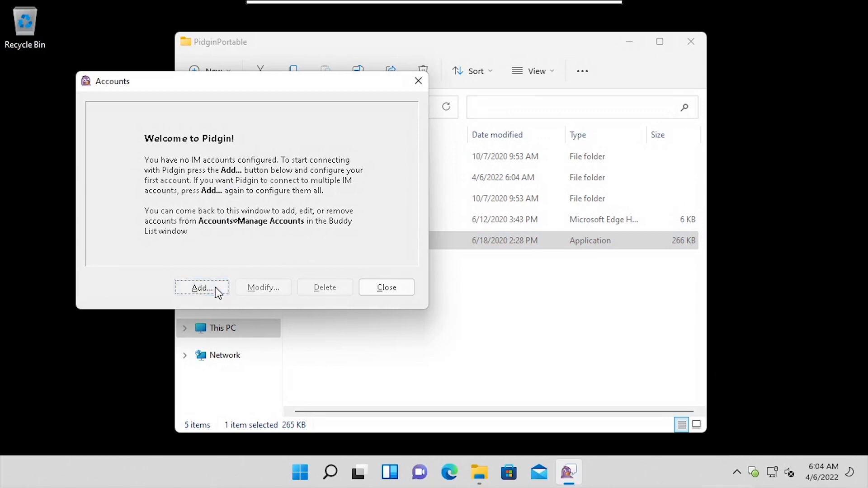
click(201, 288)
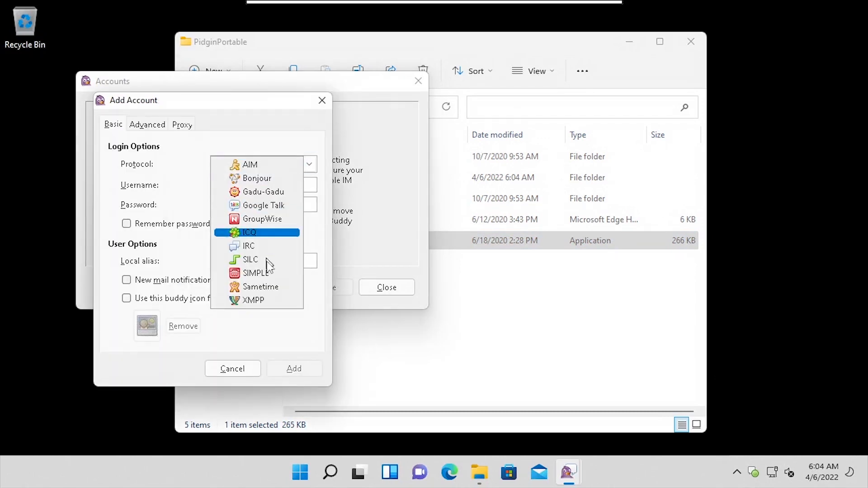
click(253, 300)
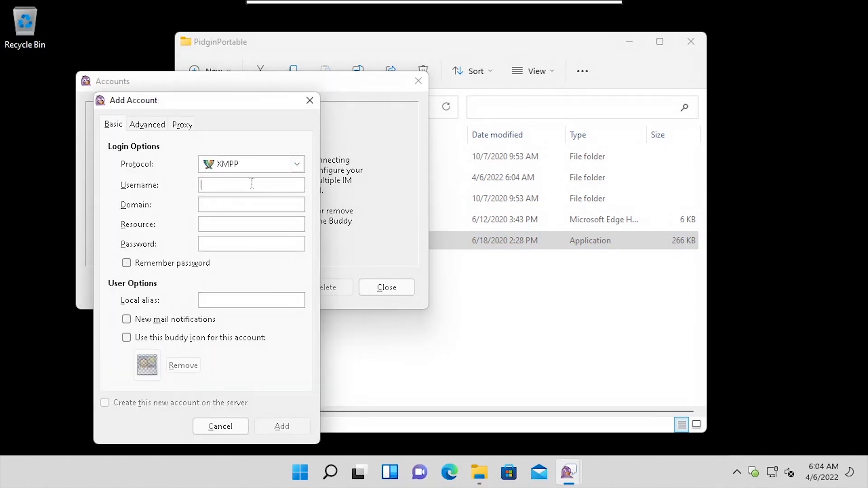
text(user2)
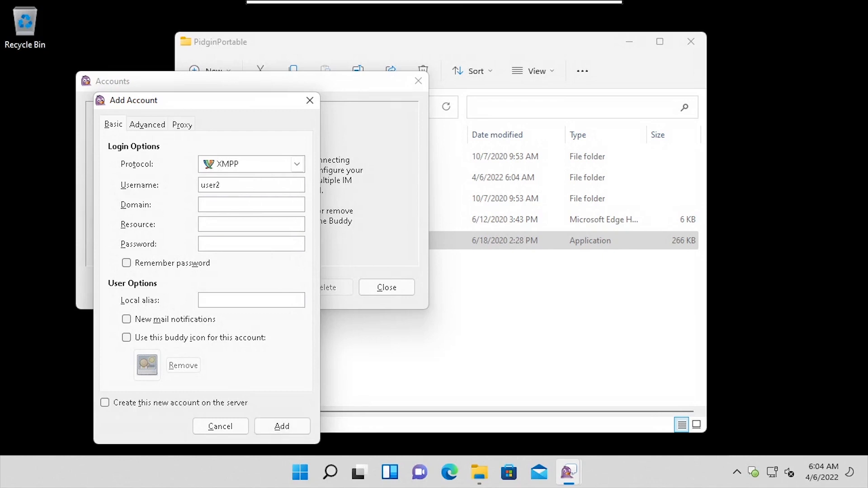
text(debian.i12bretro.local)
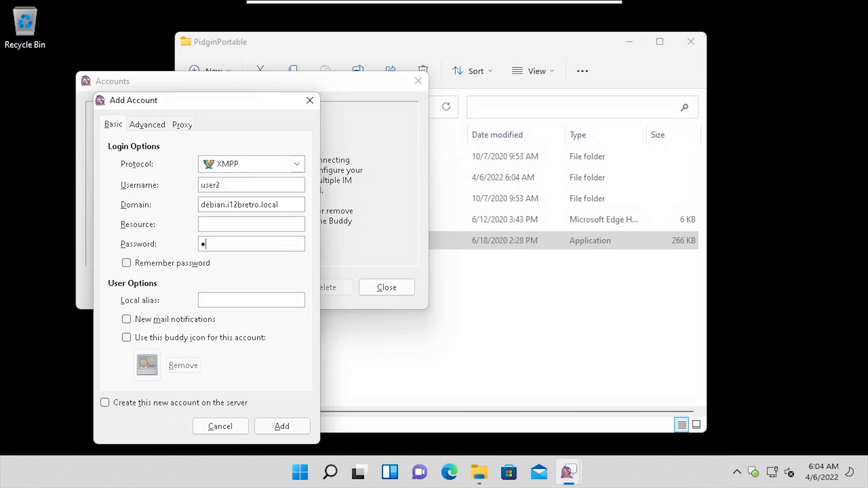
text(user2)
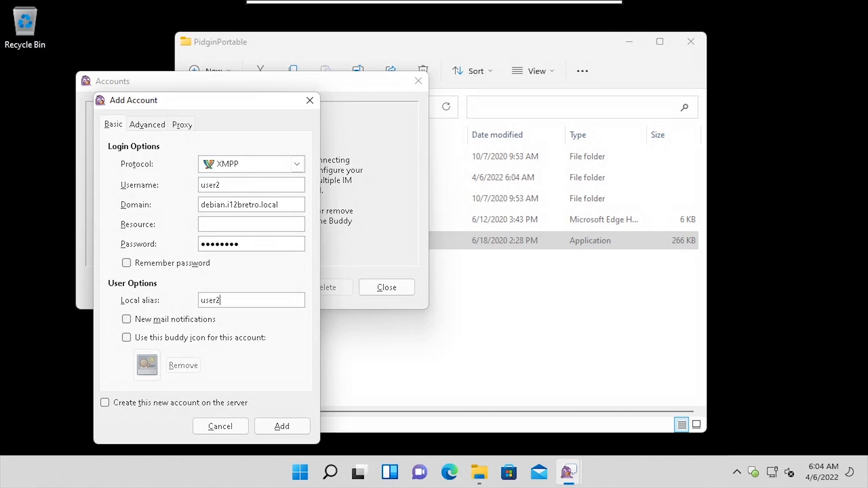
mouse_move(160, 123)
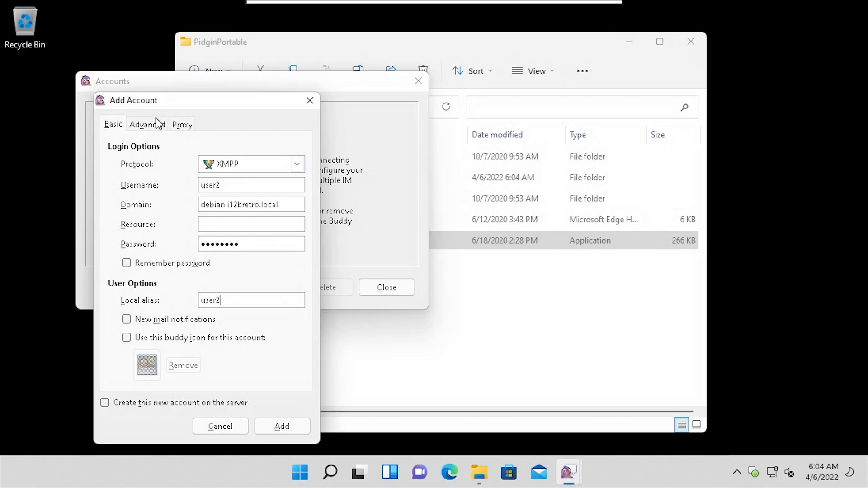
click(146, 124)
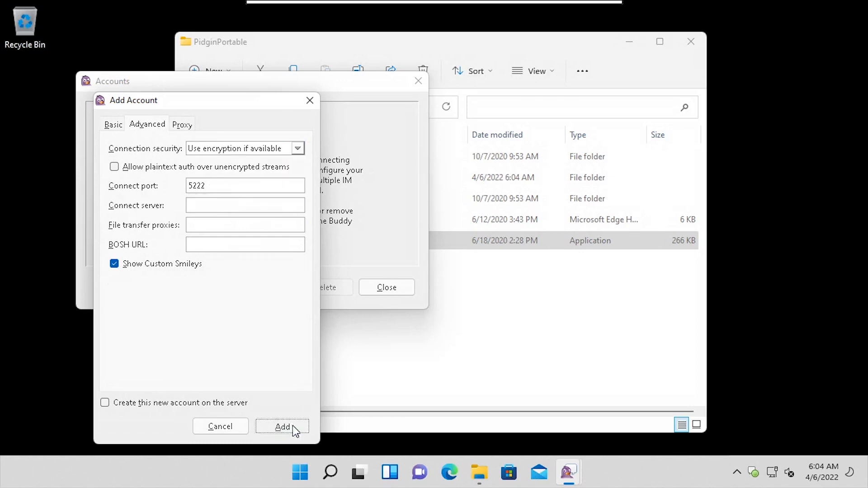
click(282, 426)
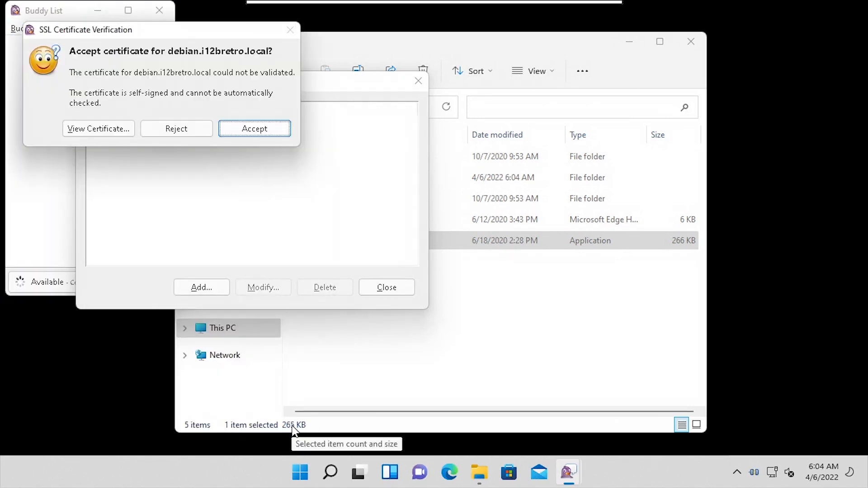
click(254, 129)
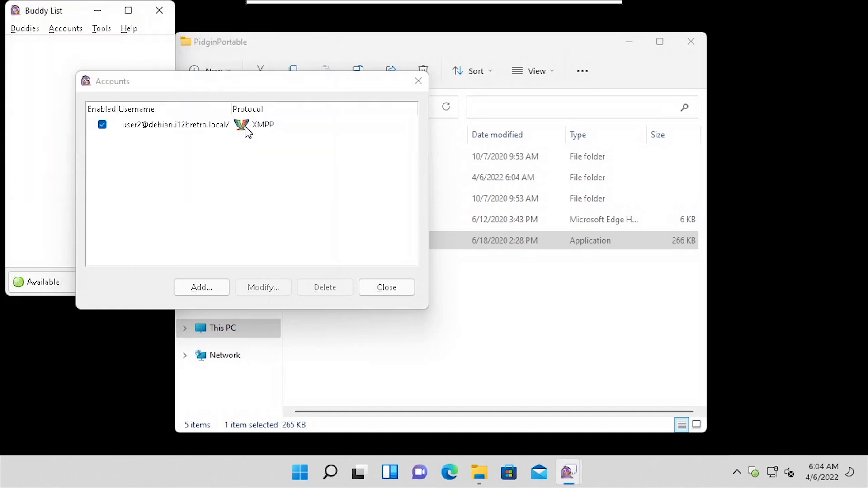
mouse_move(61, 19)
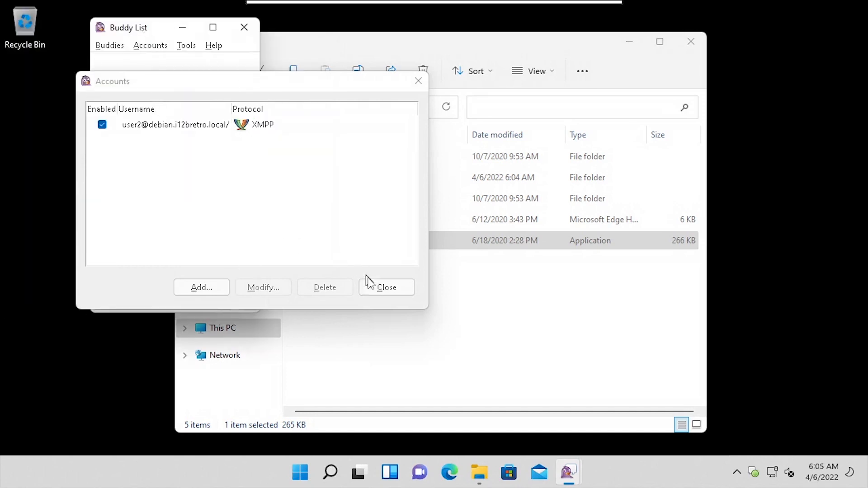
click(385, 287)
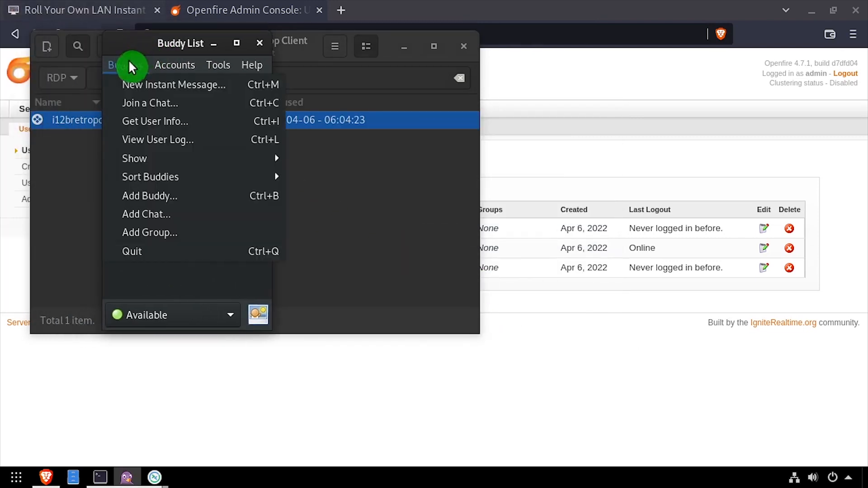
click(150, 195)
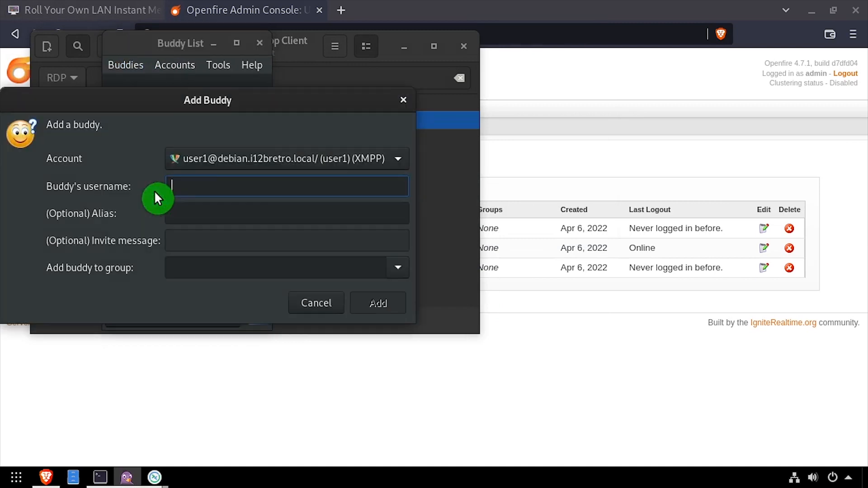
text(user2)
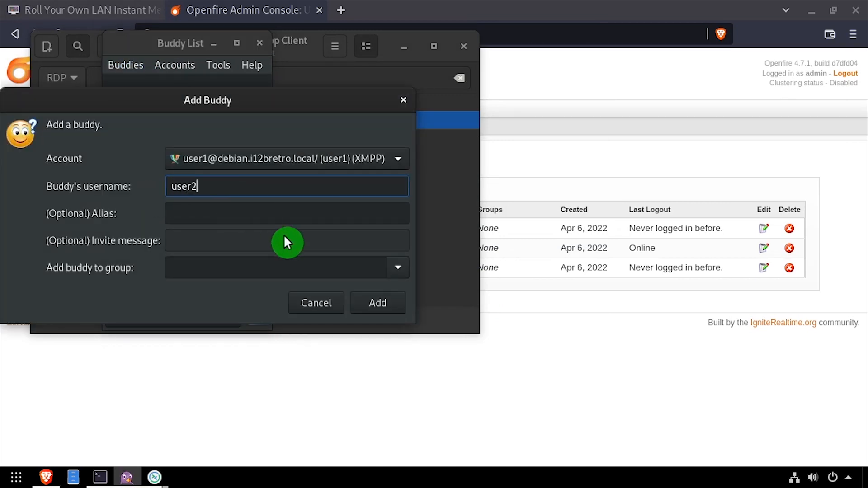
text(@debian.i12bretro.)
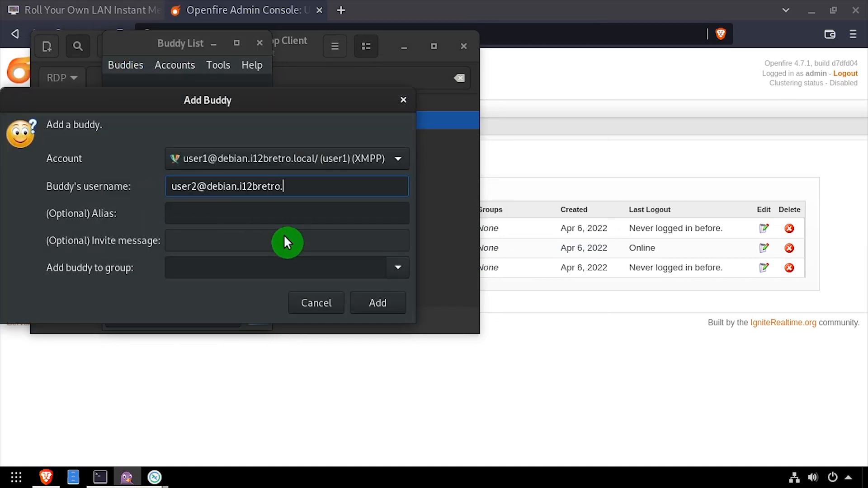
click(377, 303)
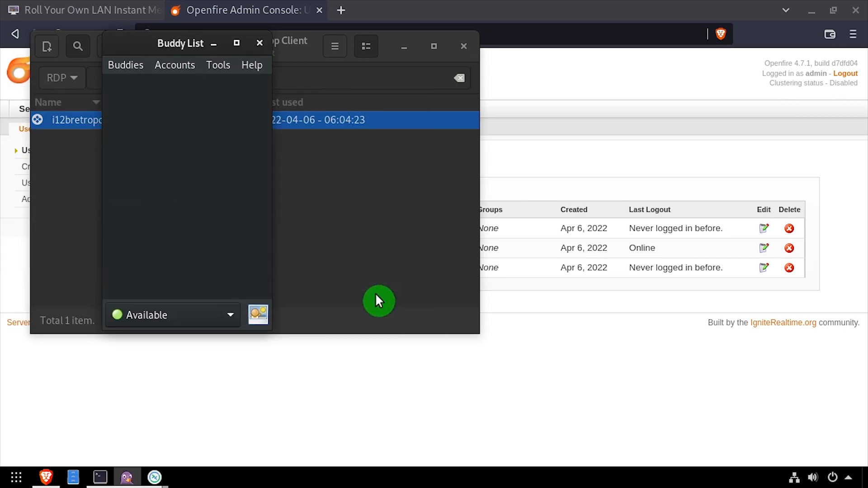
mouse_move(200, 460)
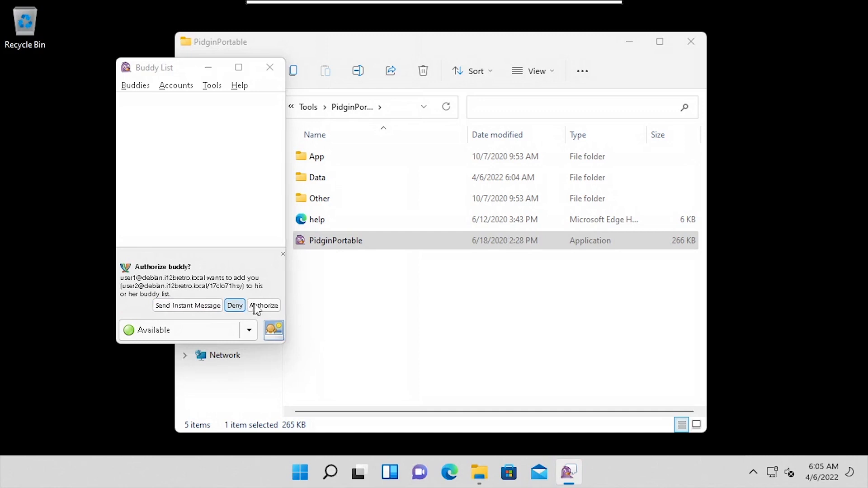
click(264, 305)
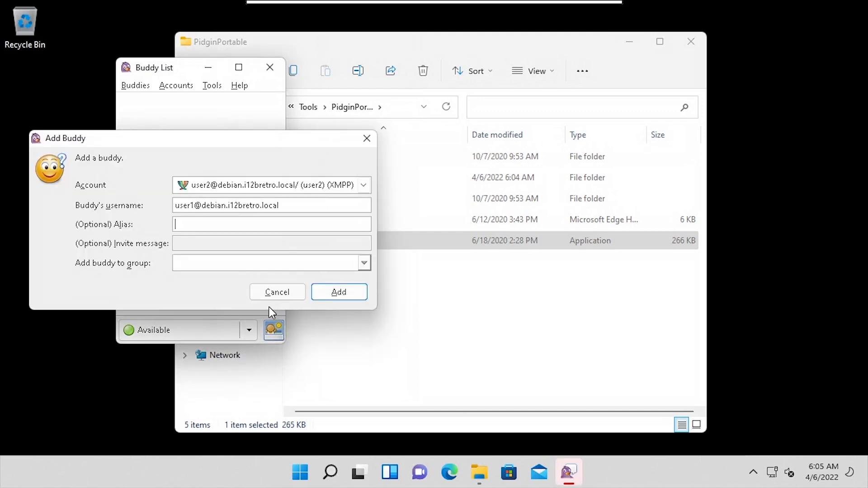
text(user1)
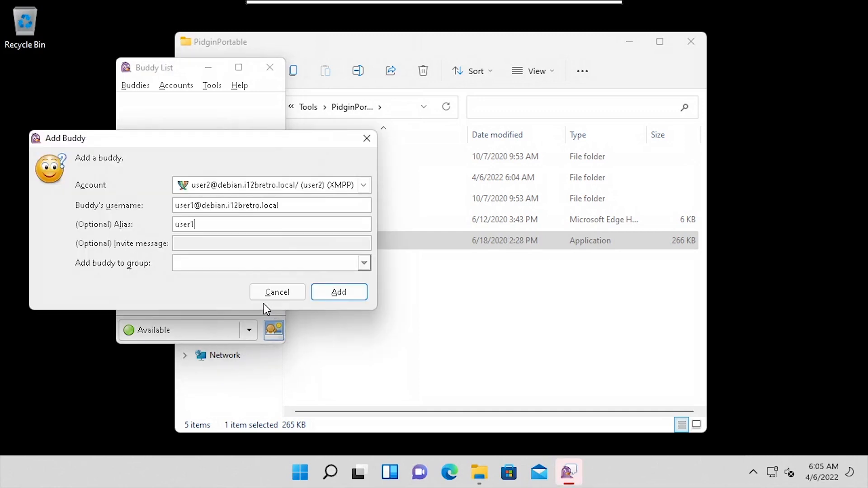
click(338, 292)
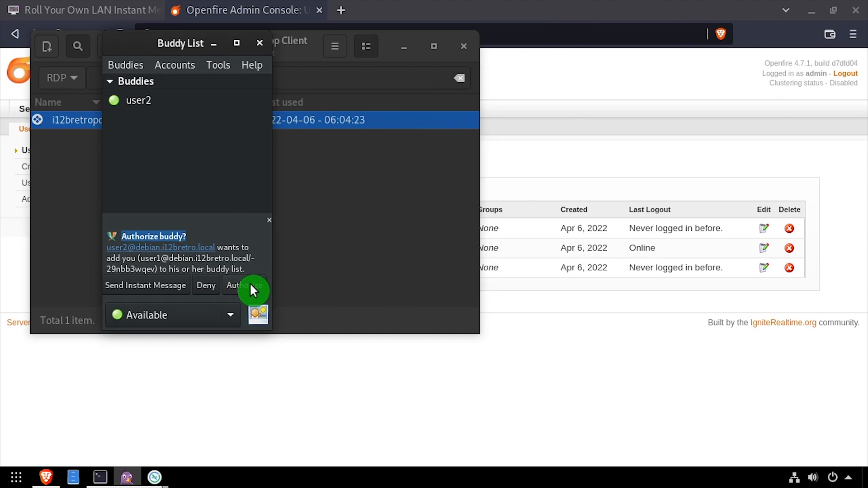
Step: Authorize user2's request, then send user2 the chat message 'hello user 1'
click(246, 286)
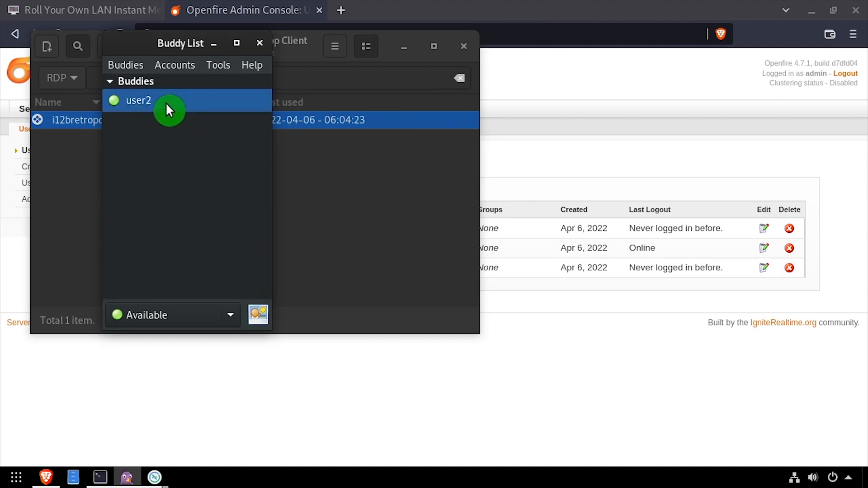
double_click(138, 101)
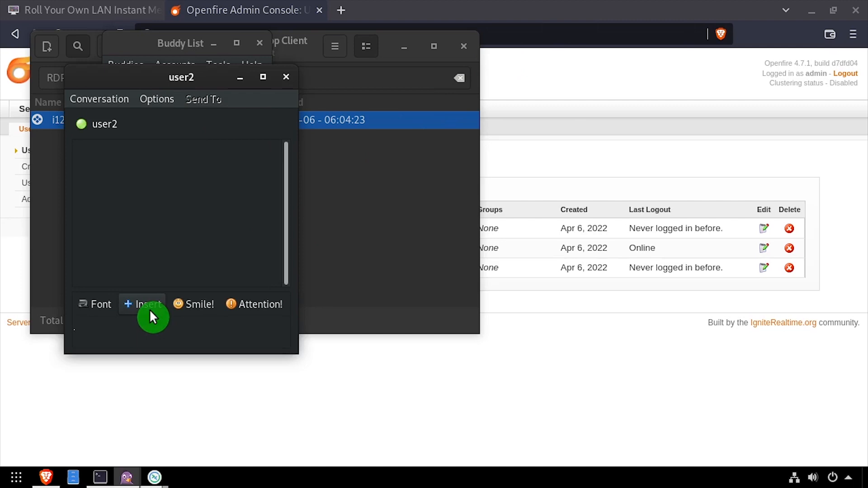
text(hello user 1)
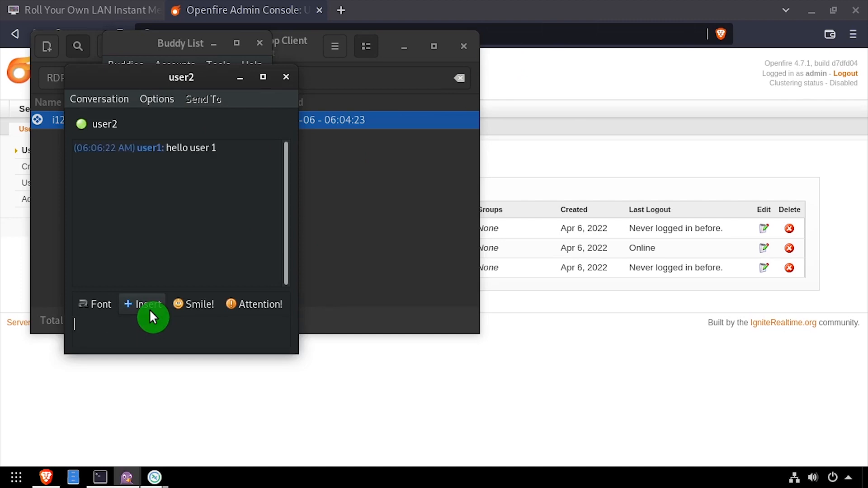